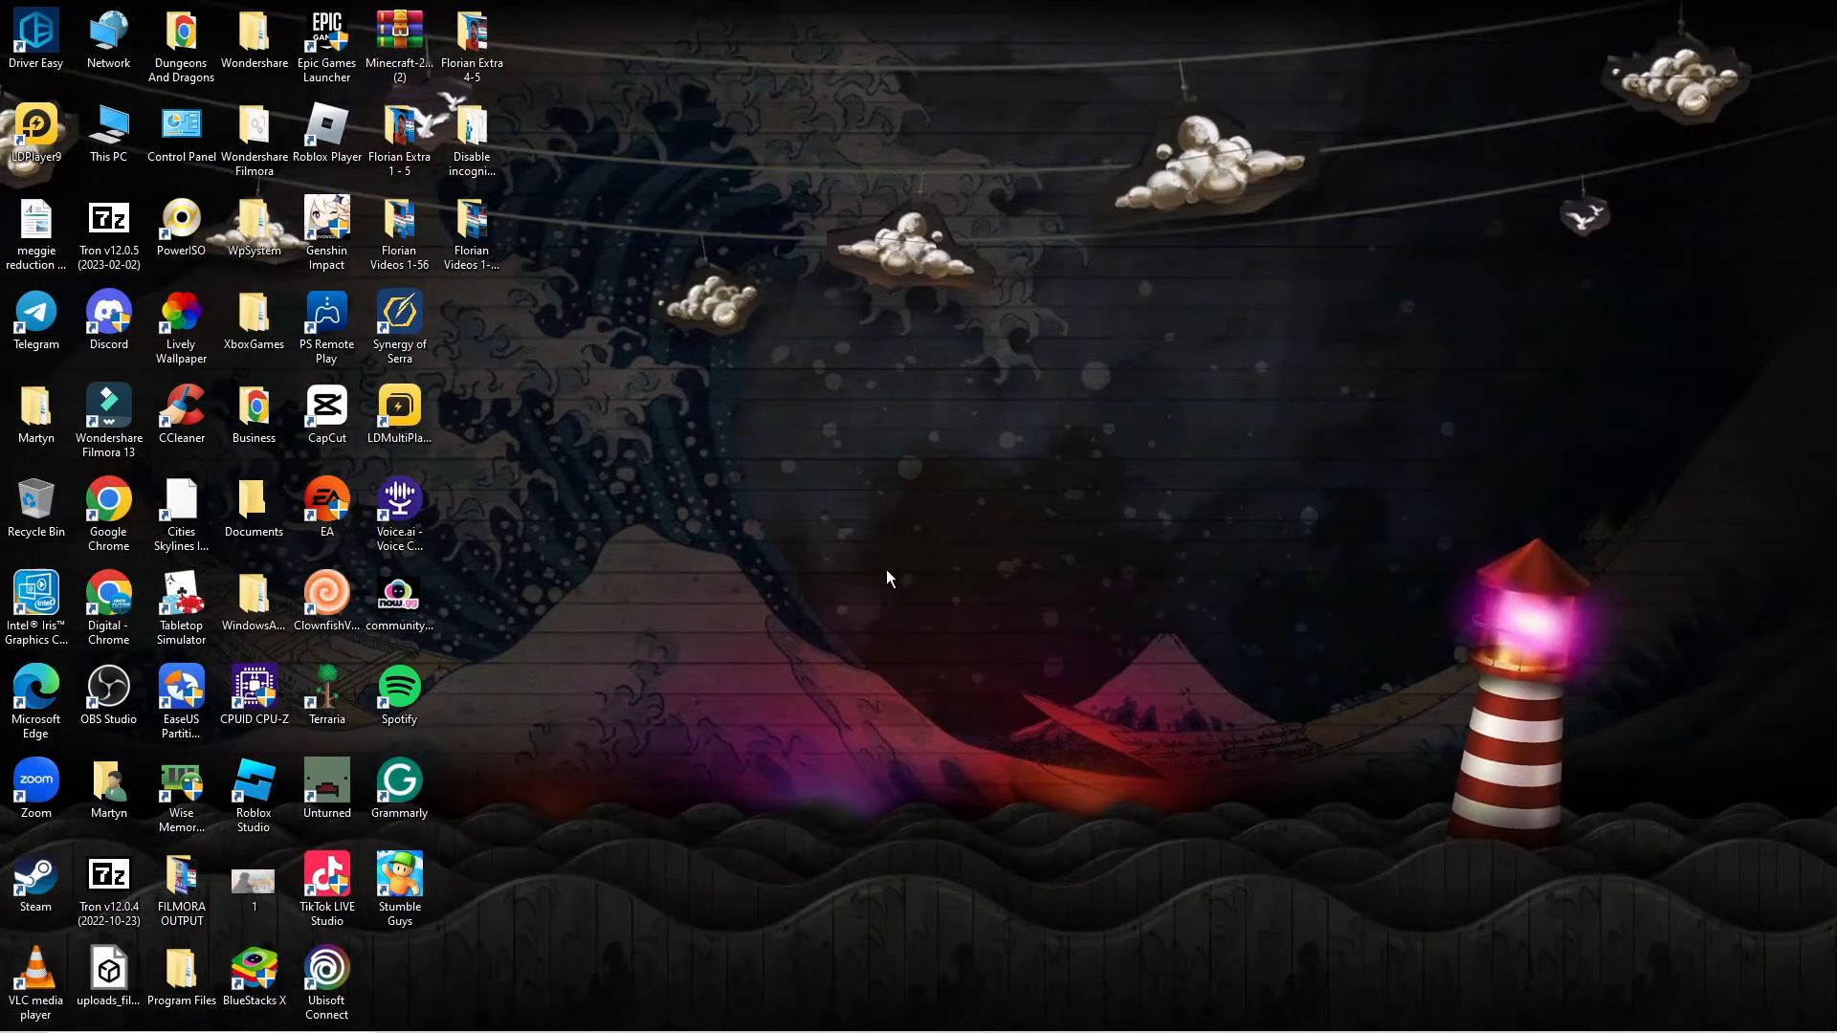
# - Find Run via Windows Search and enter appdata as the location to open
pyautogui.click(398, 884)
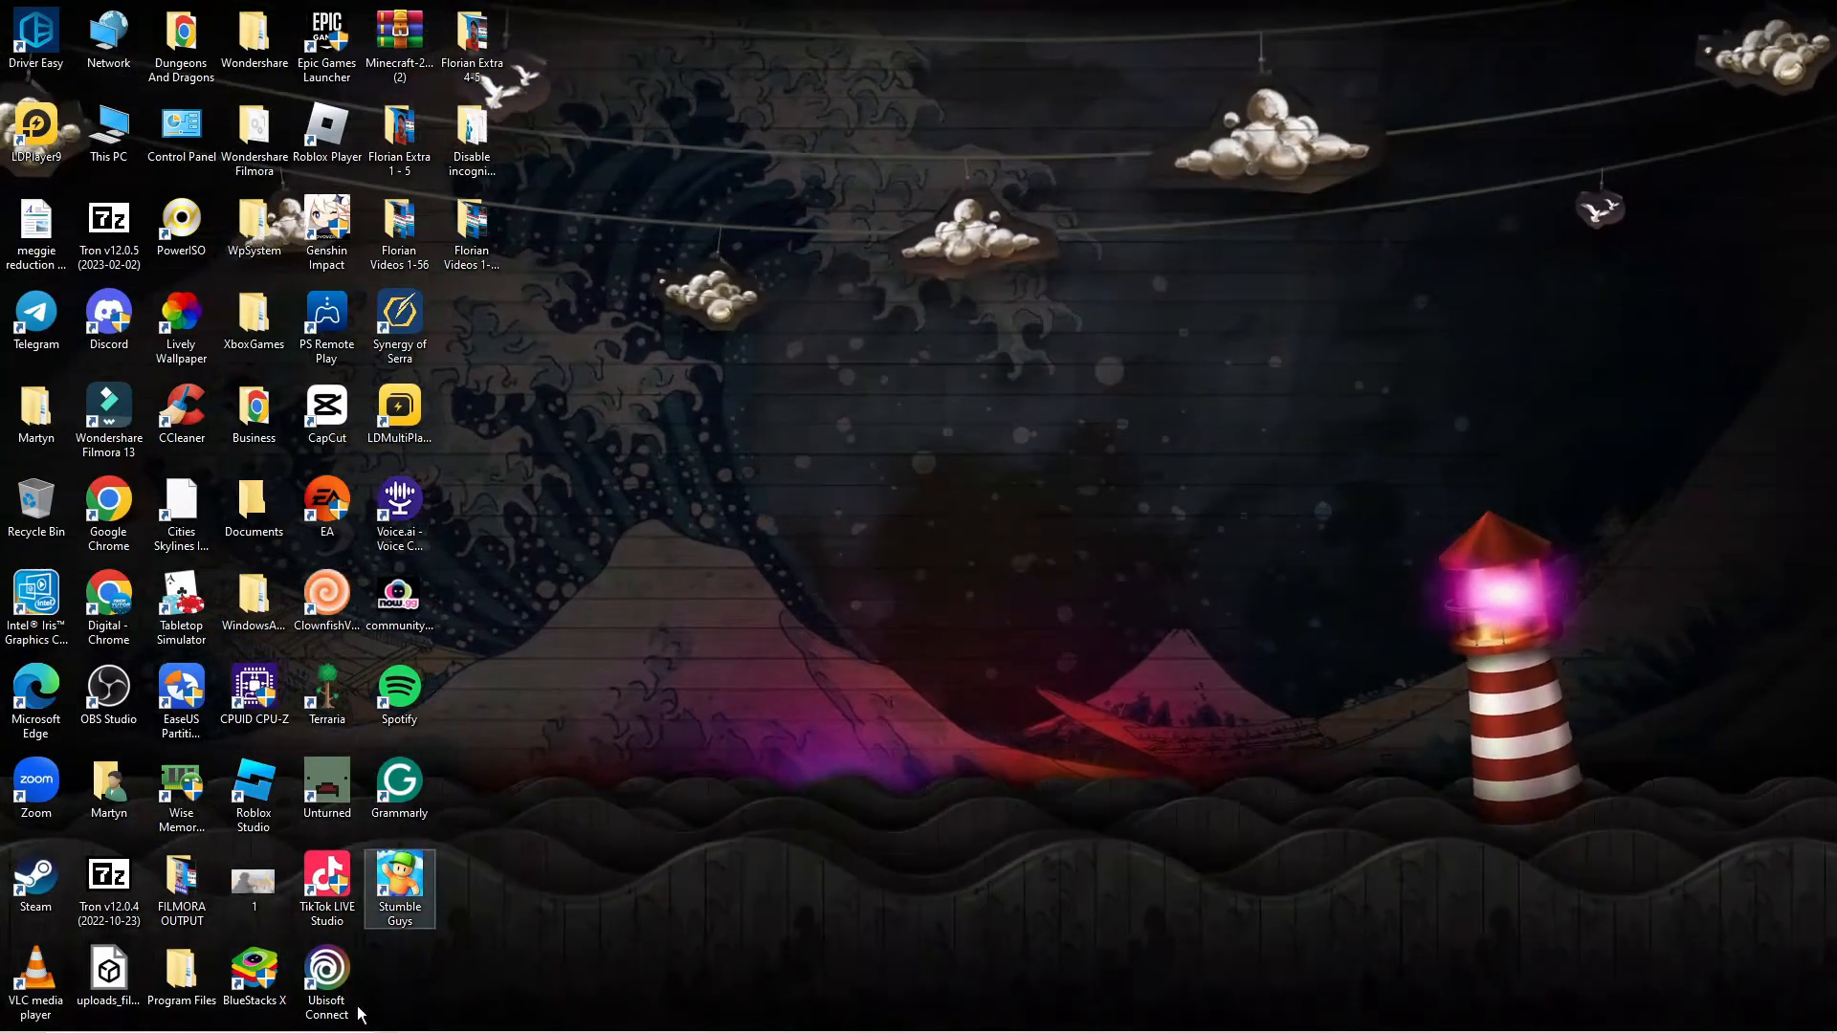
pyautogui.click(23, 1004)
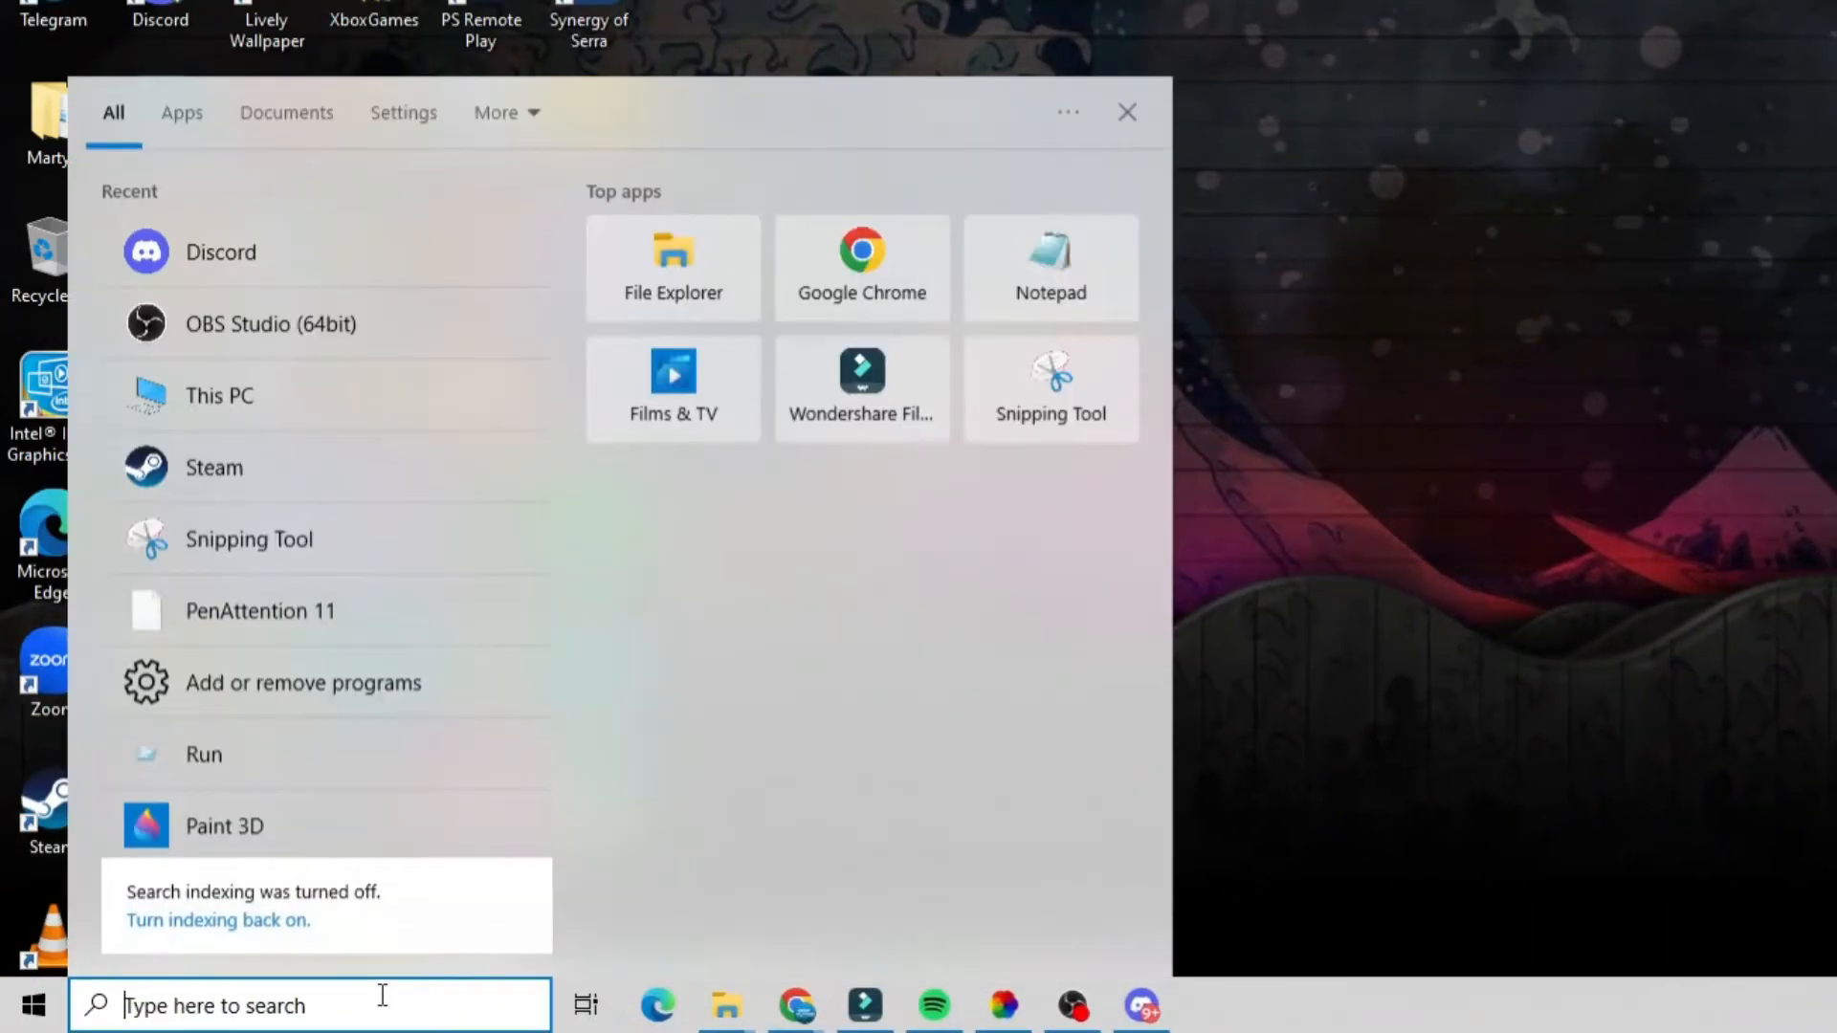
pyautogui.write('run')
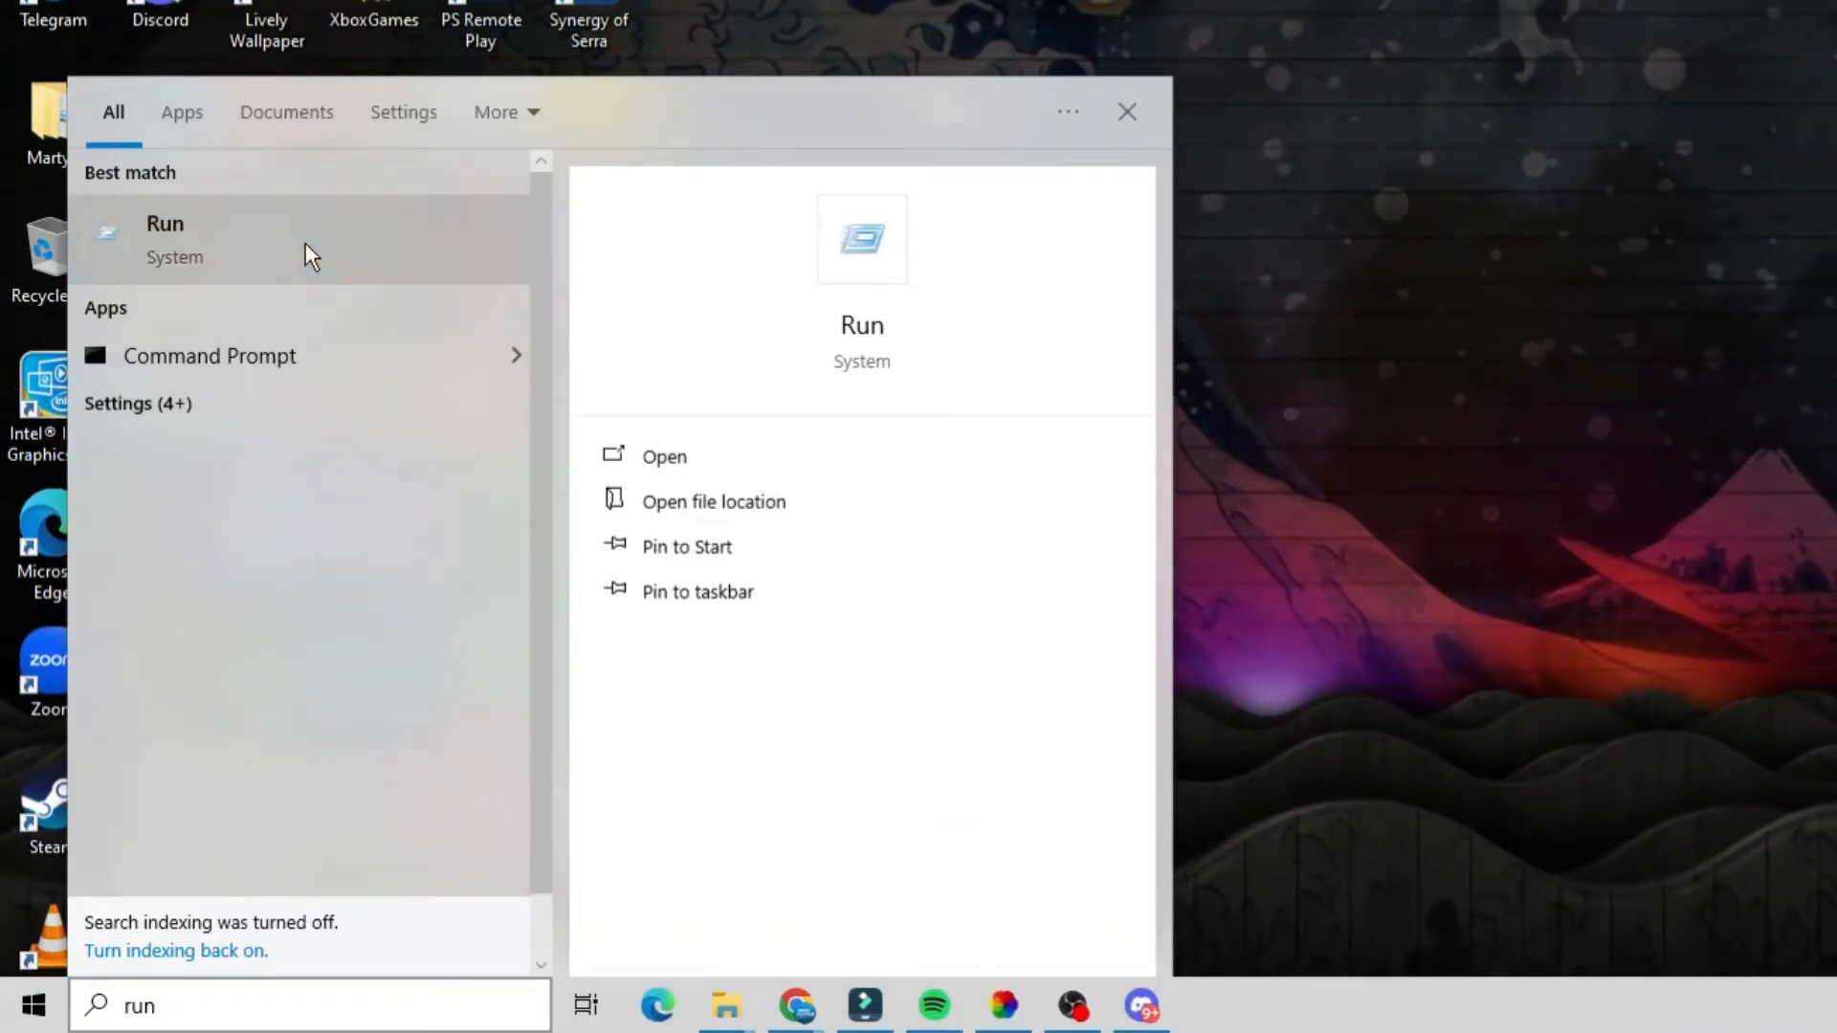
pyautogui.click(664, 455)
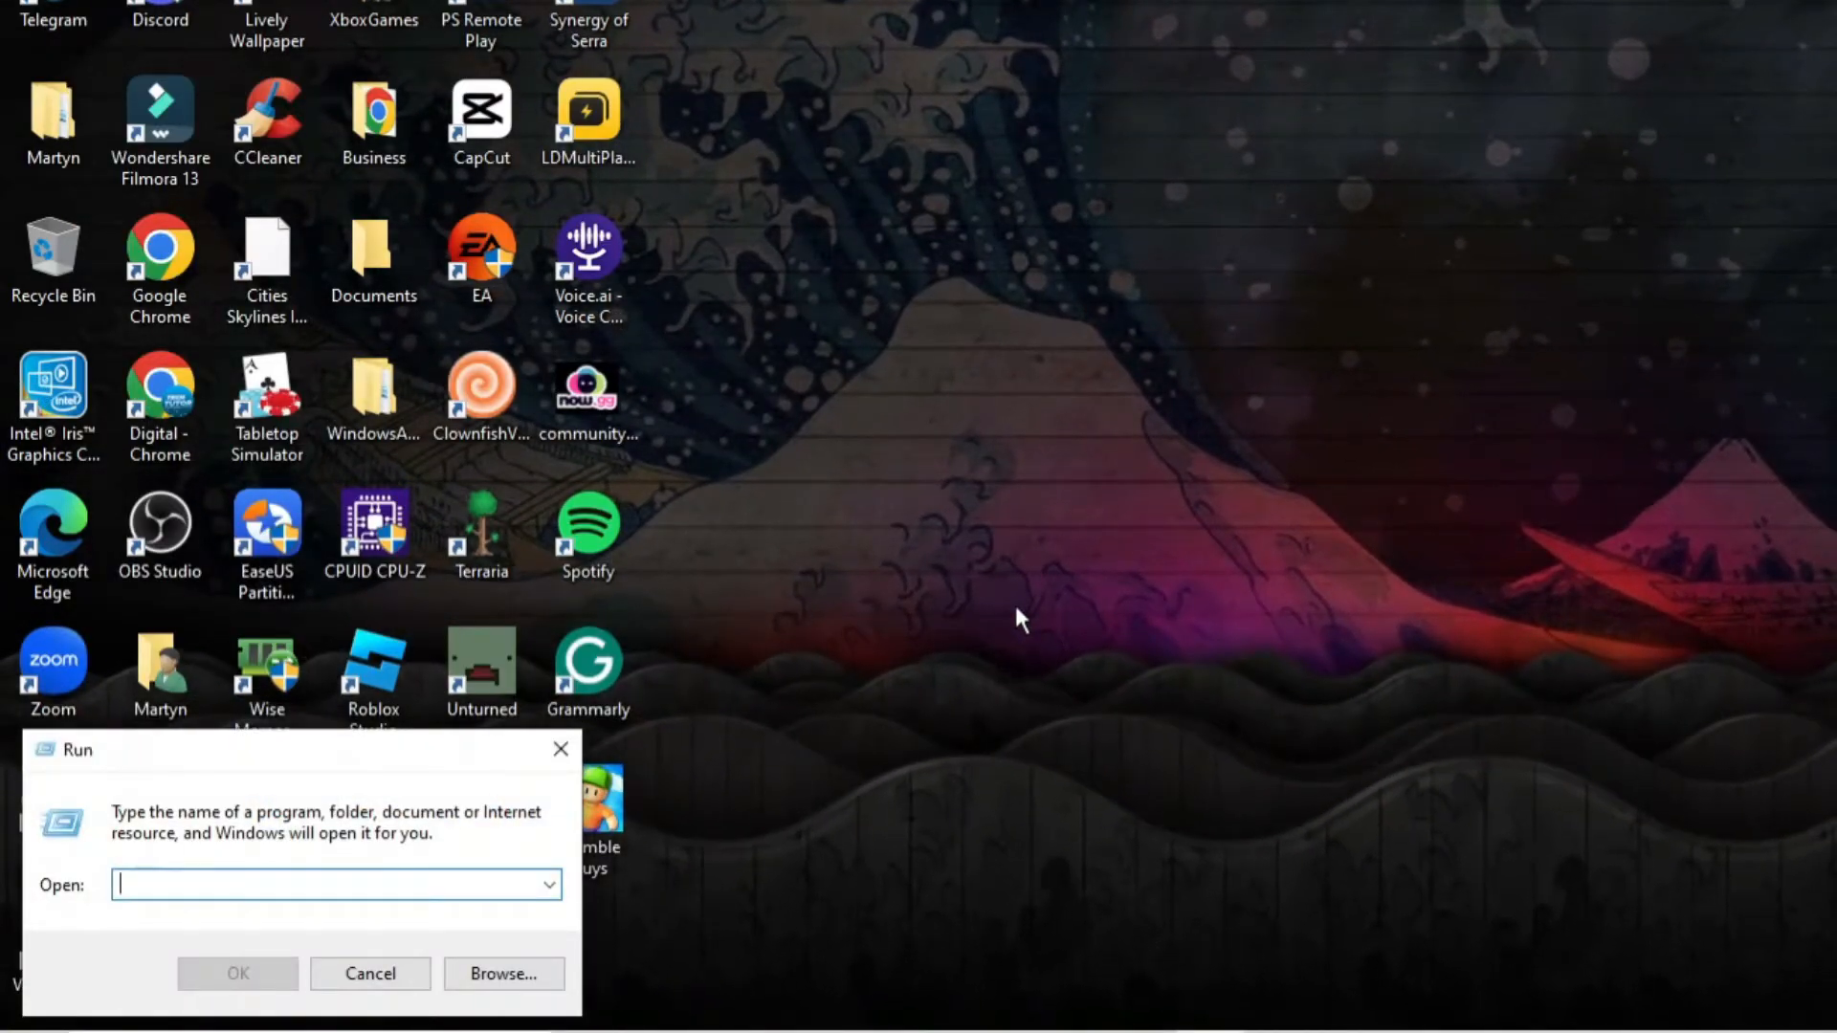
pyautogui.write('appdata')
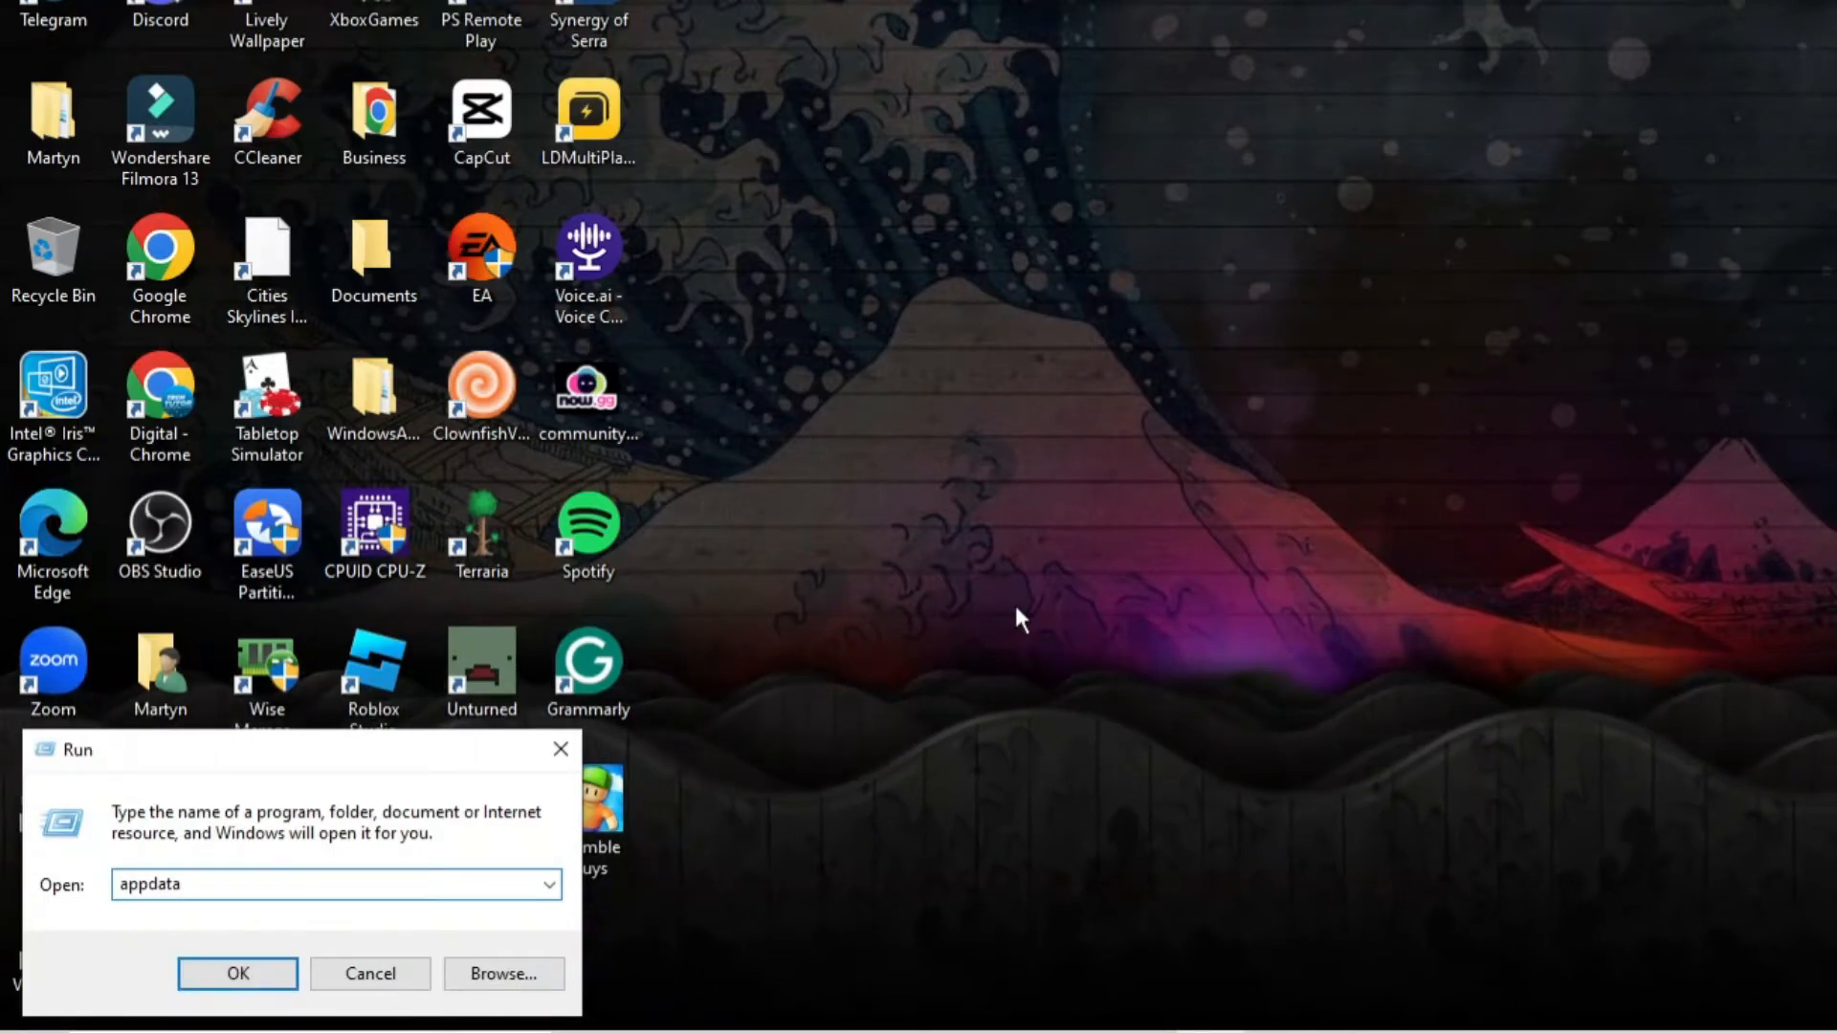
# - Navigate from AppData into Local and then into its Roblox folder
pyautogui.click(237, 974)
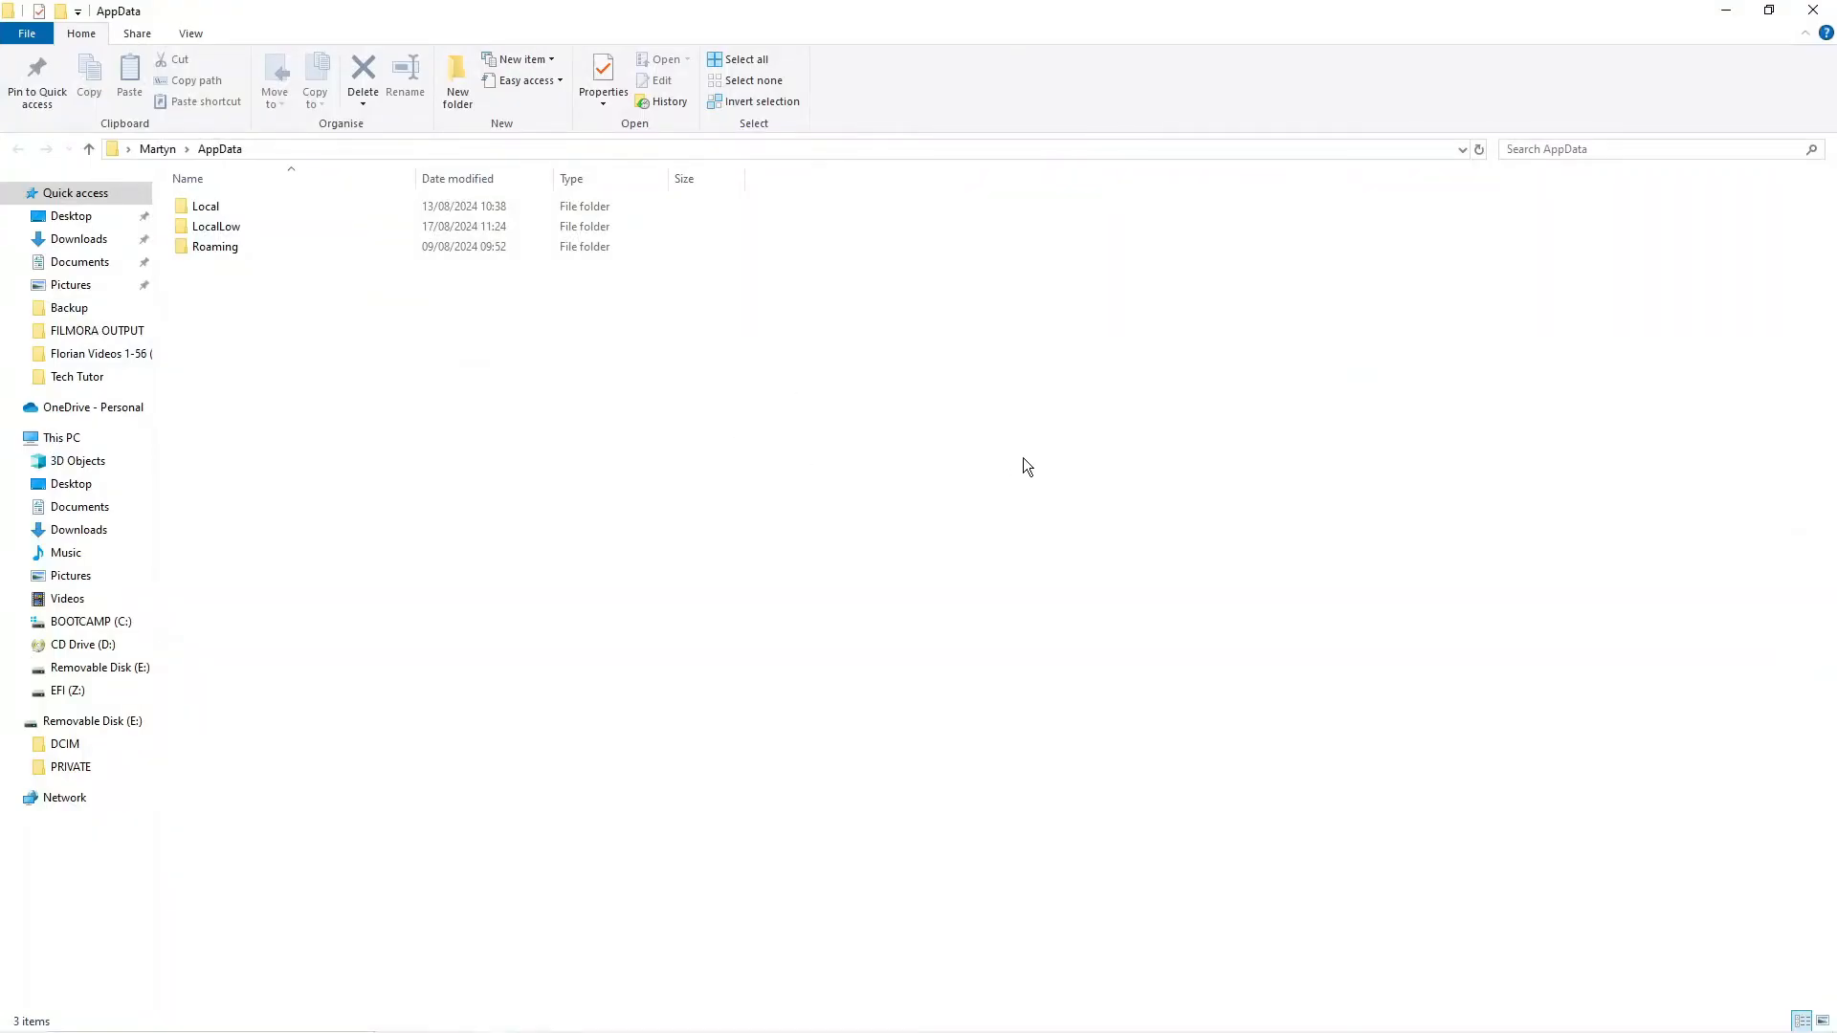
pyautogui.click(207, 207)
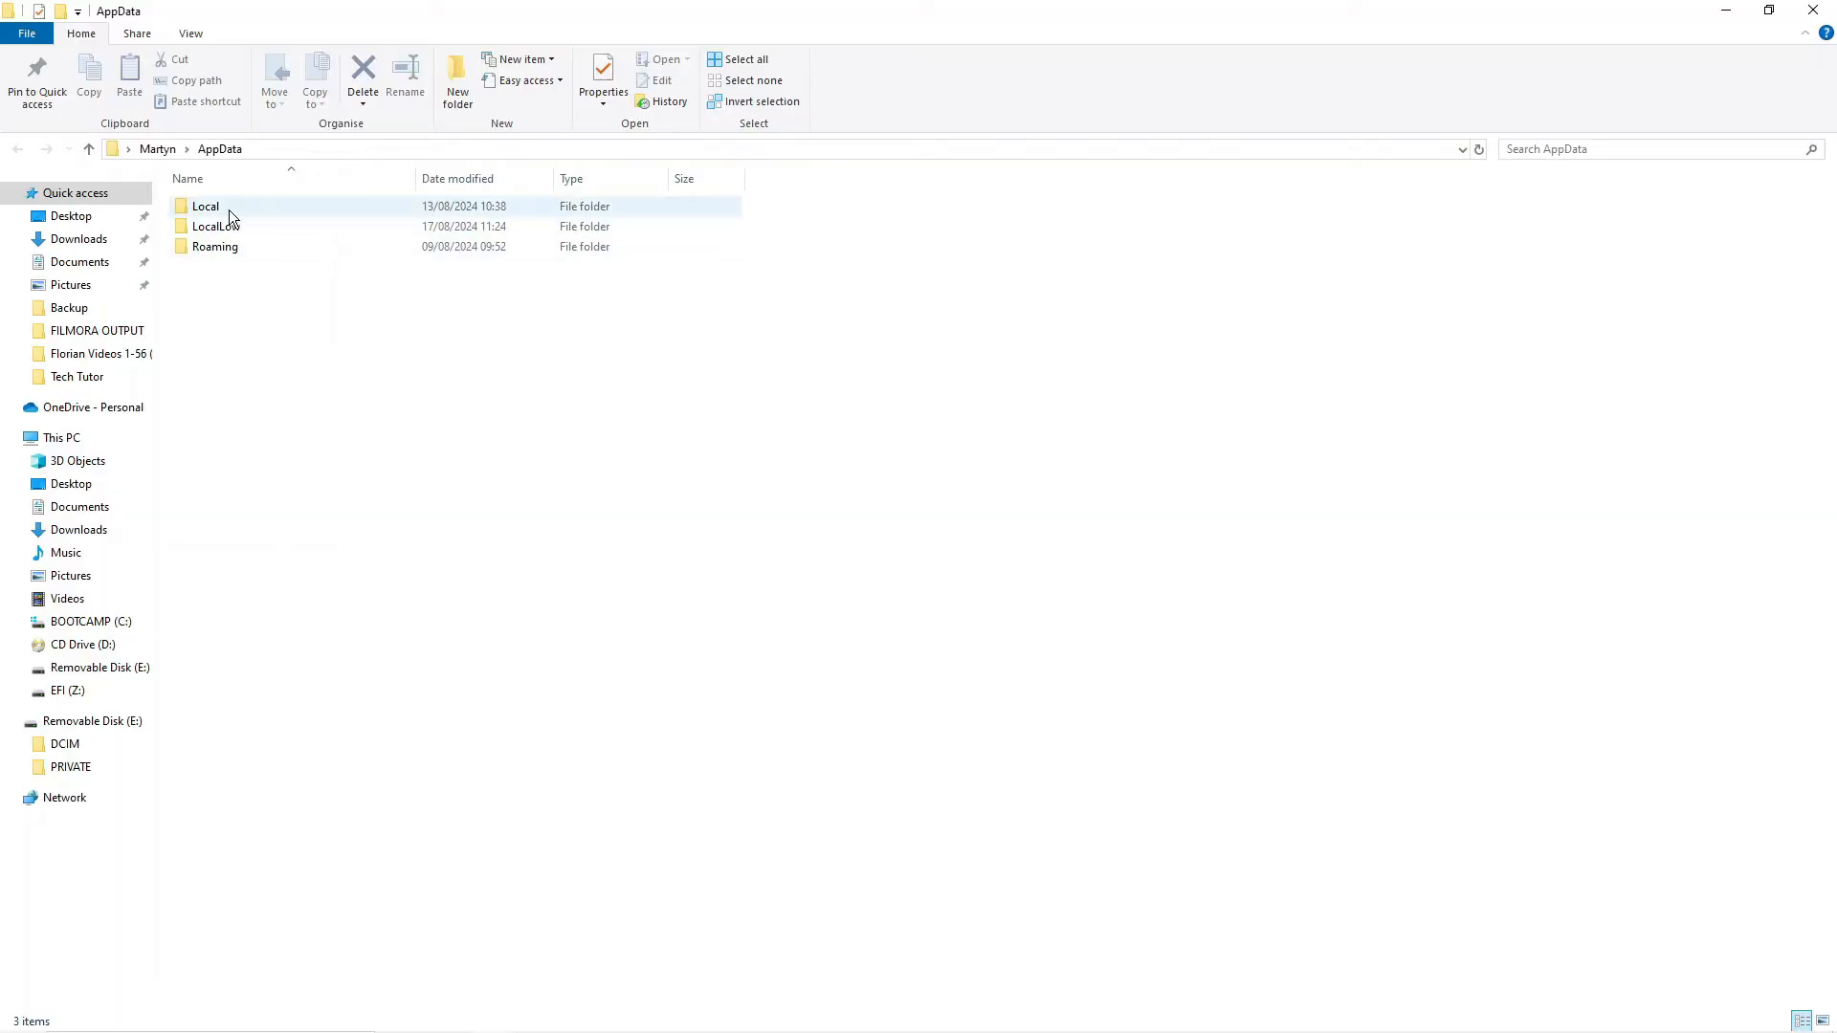
pyautogui.doubleClick(205, 206)
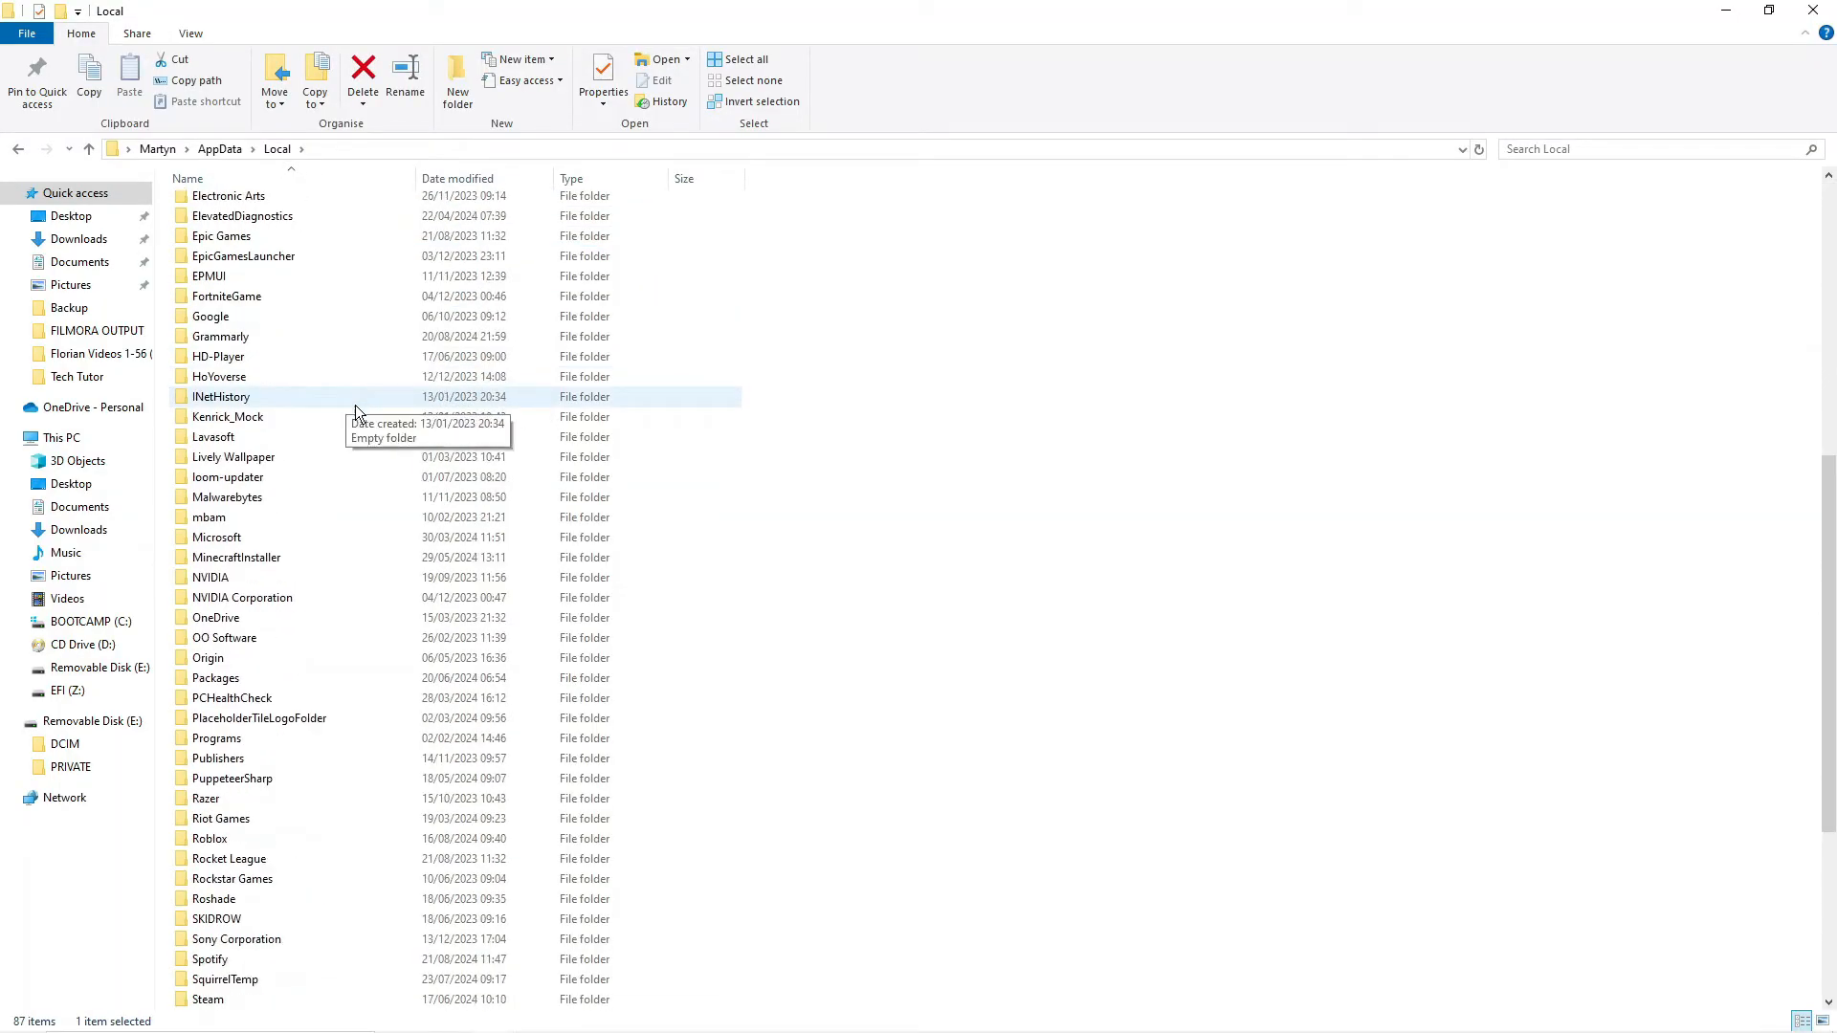
pyautogui.scroll(-3)
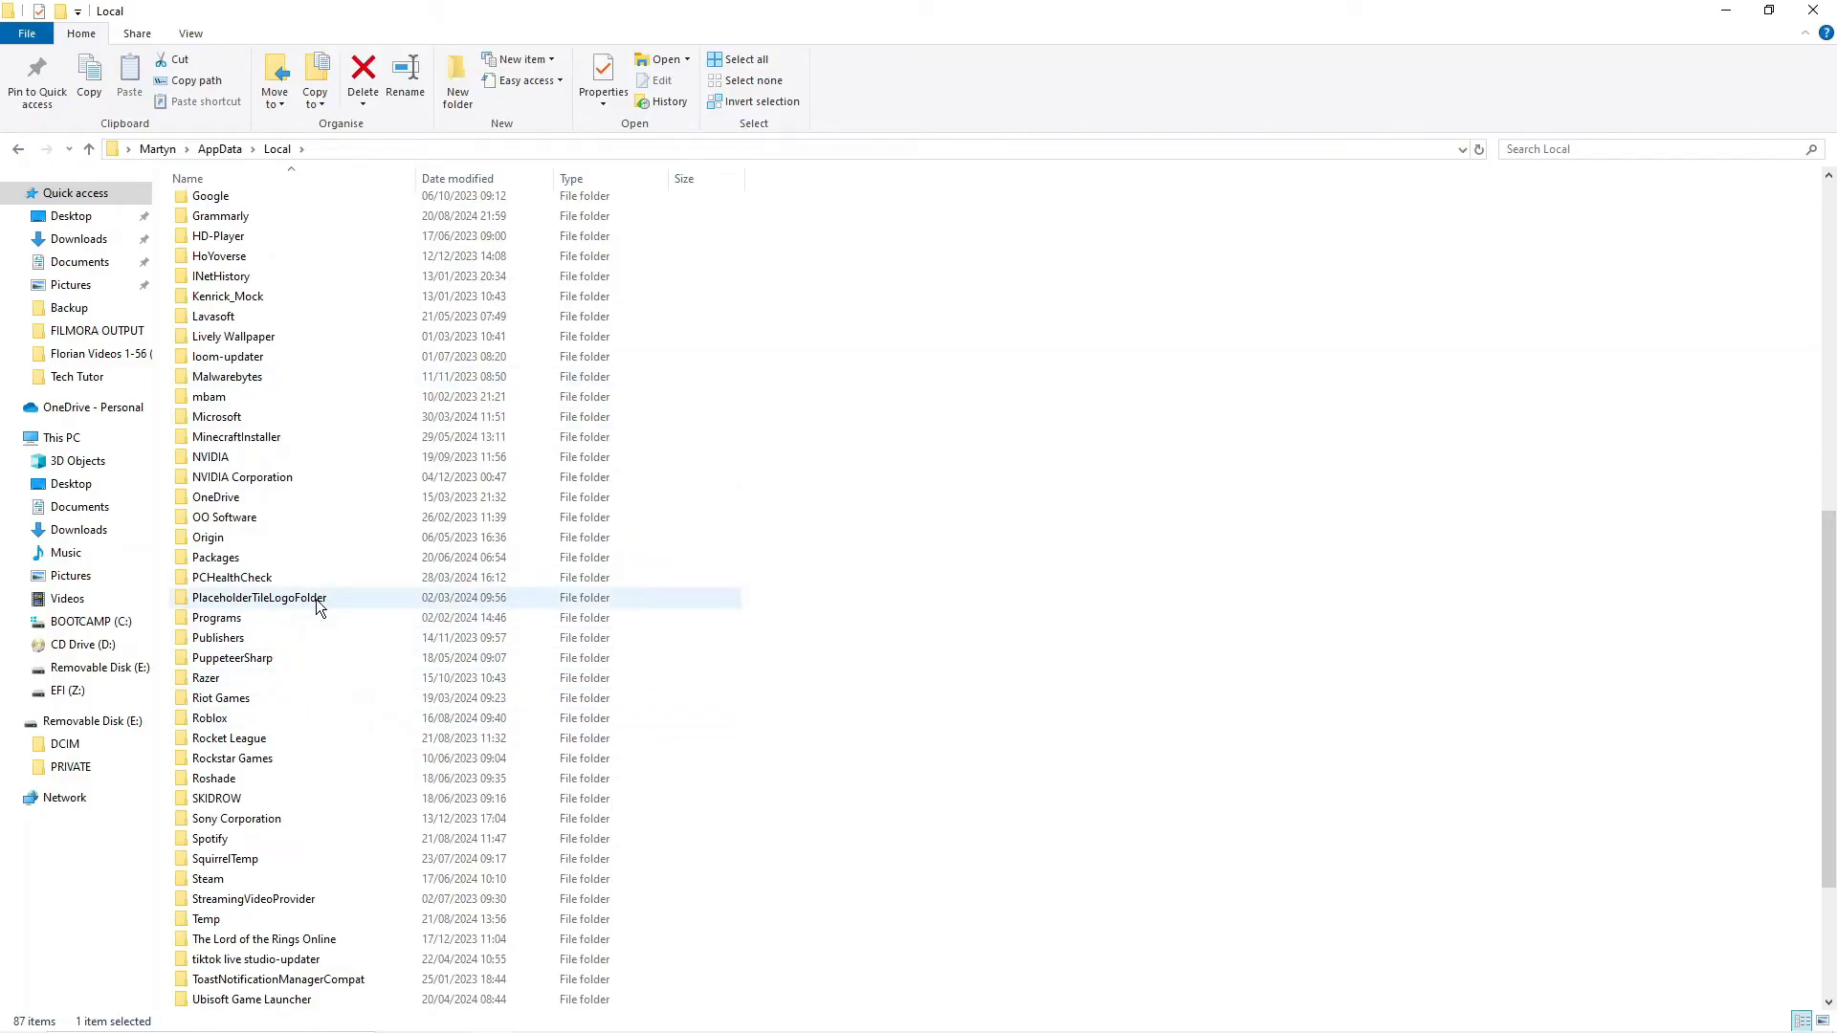
pyautogui.click(209, 718)
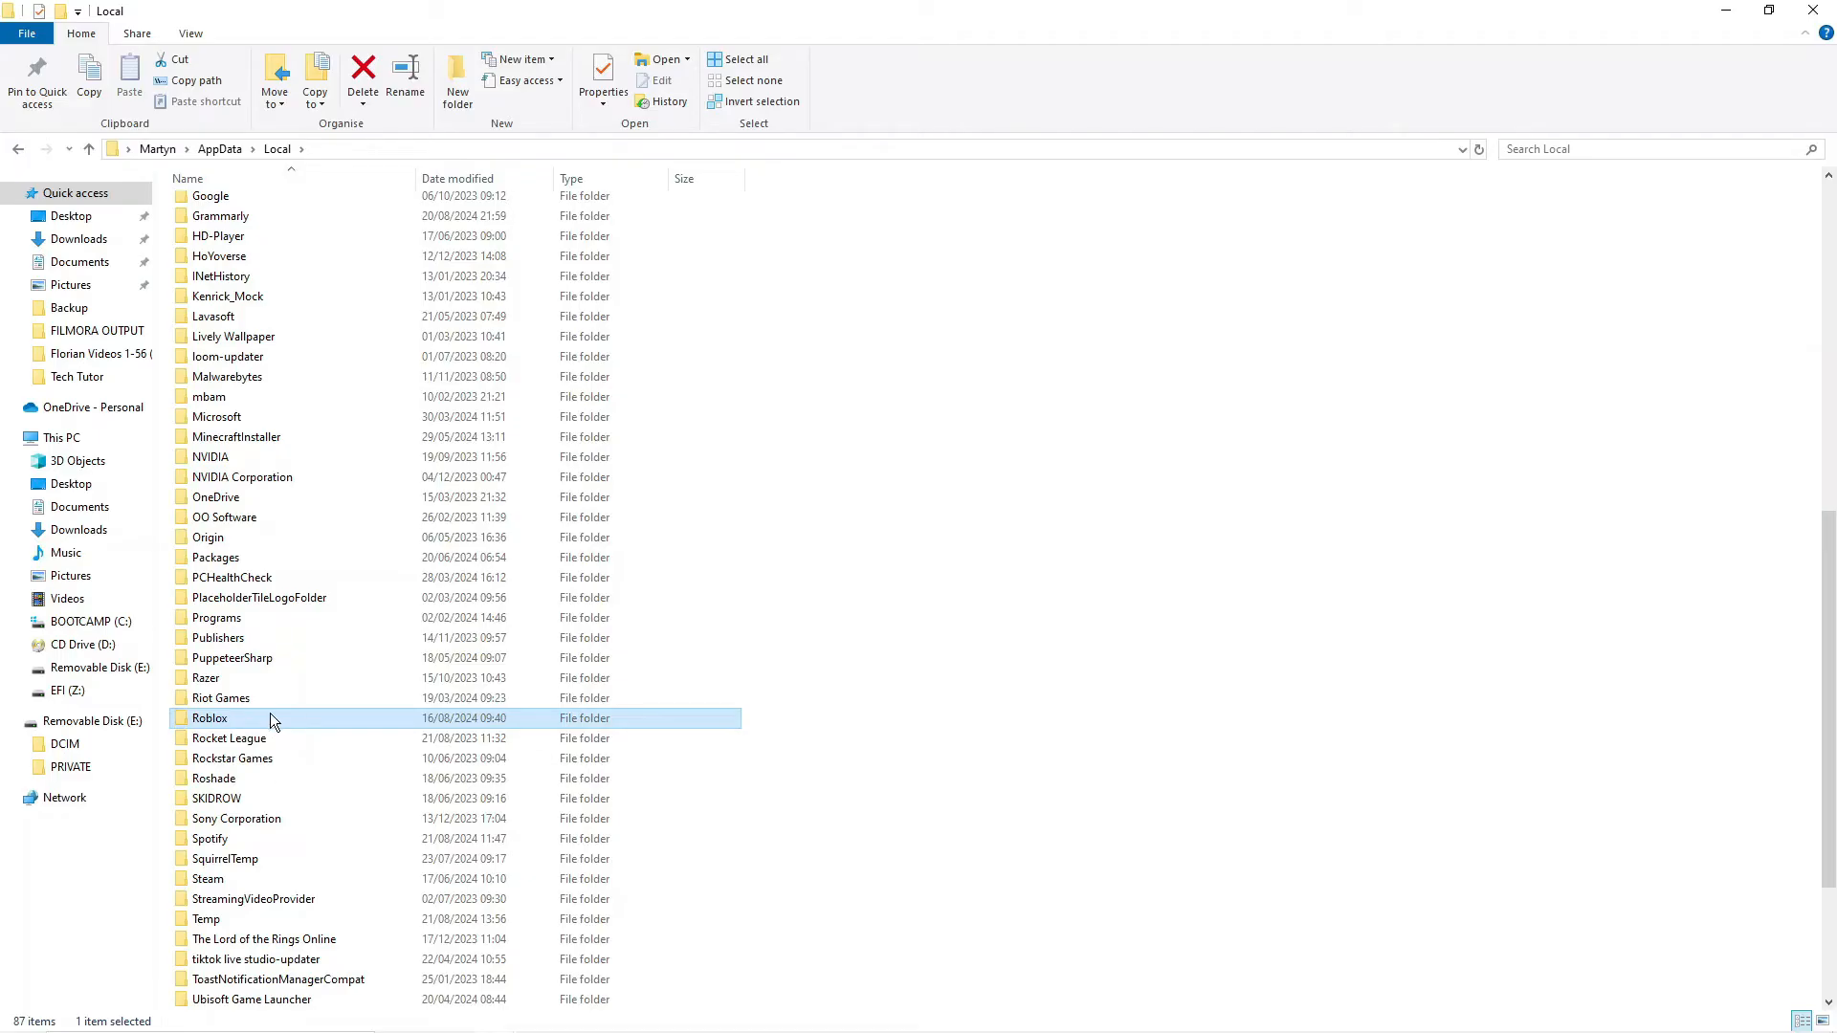
pyautogui.doubleClick(210, 717)
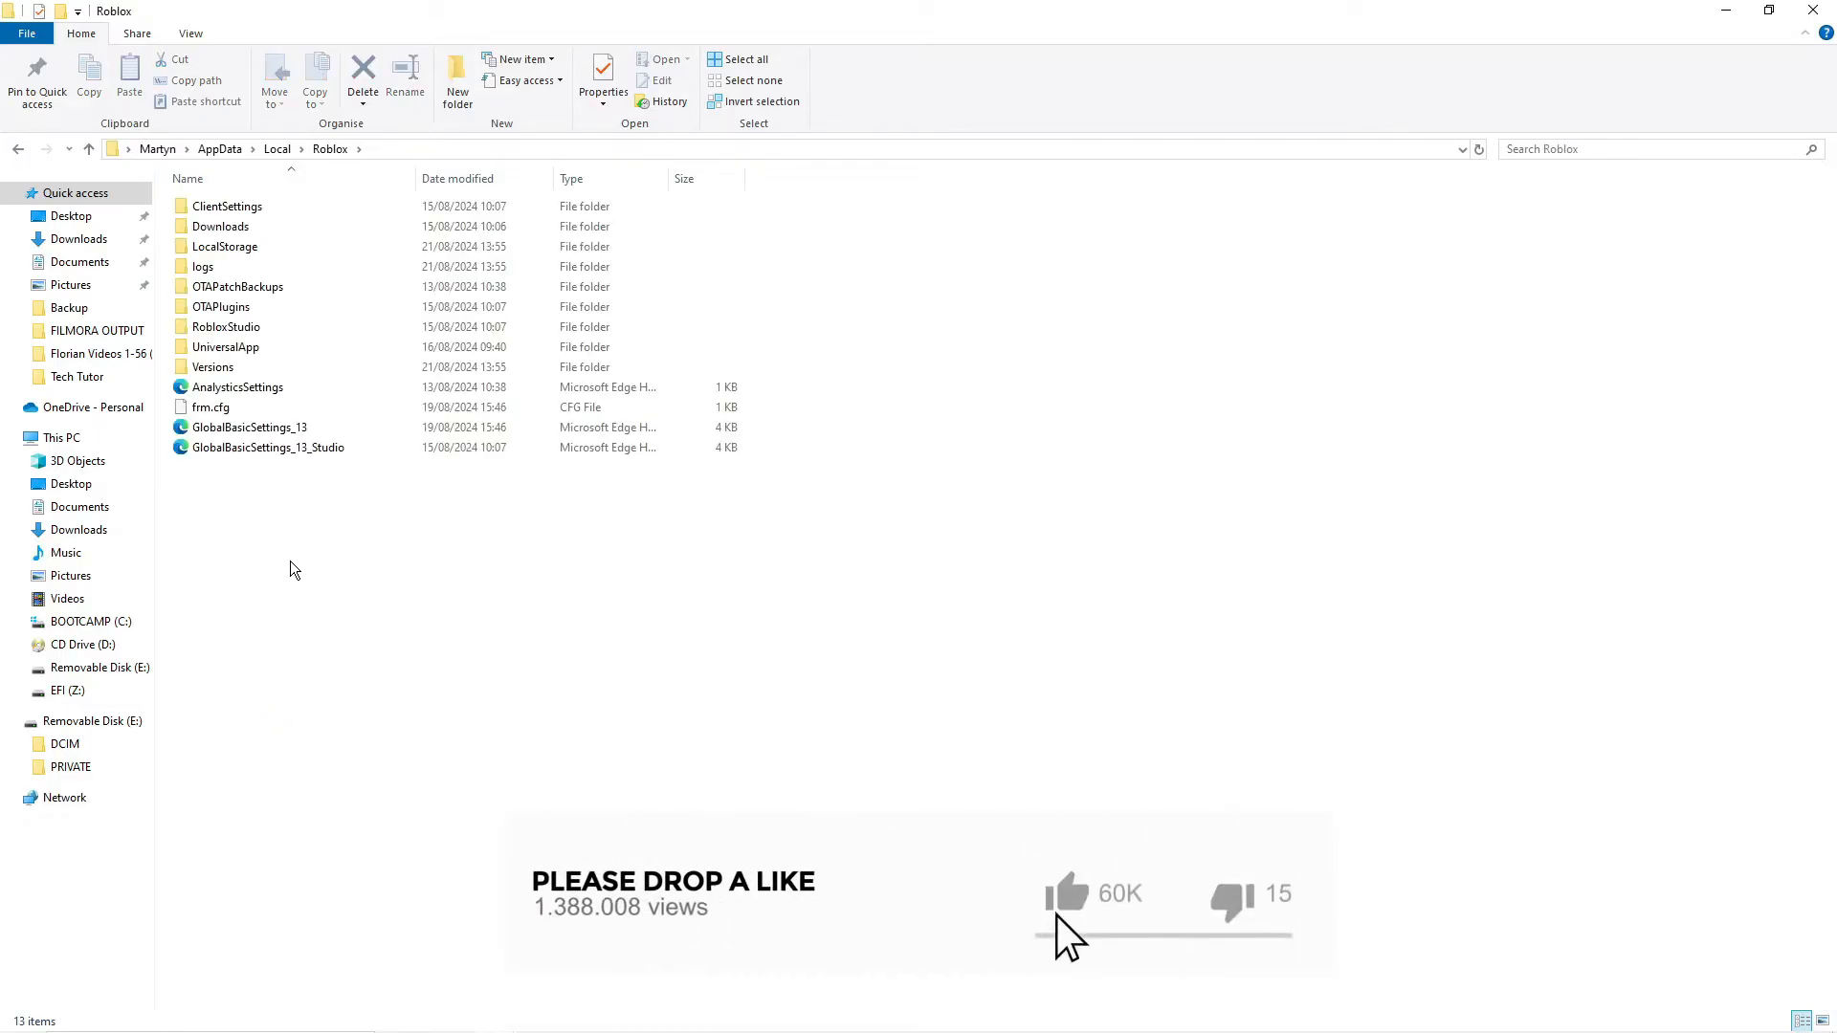
pyautogui.click(213, 367)
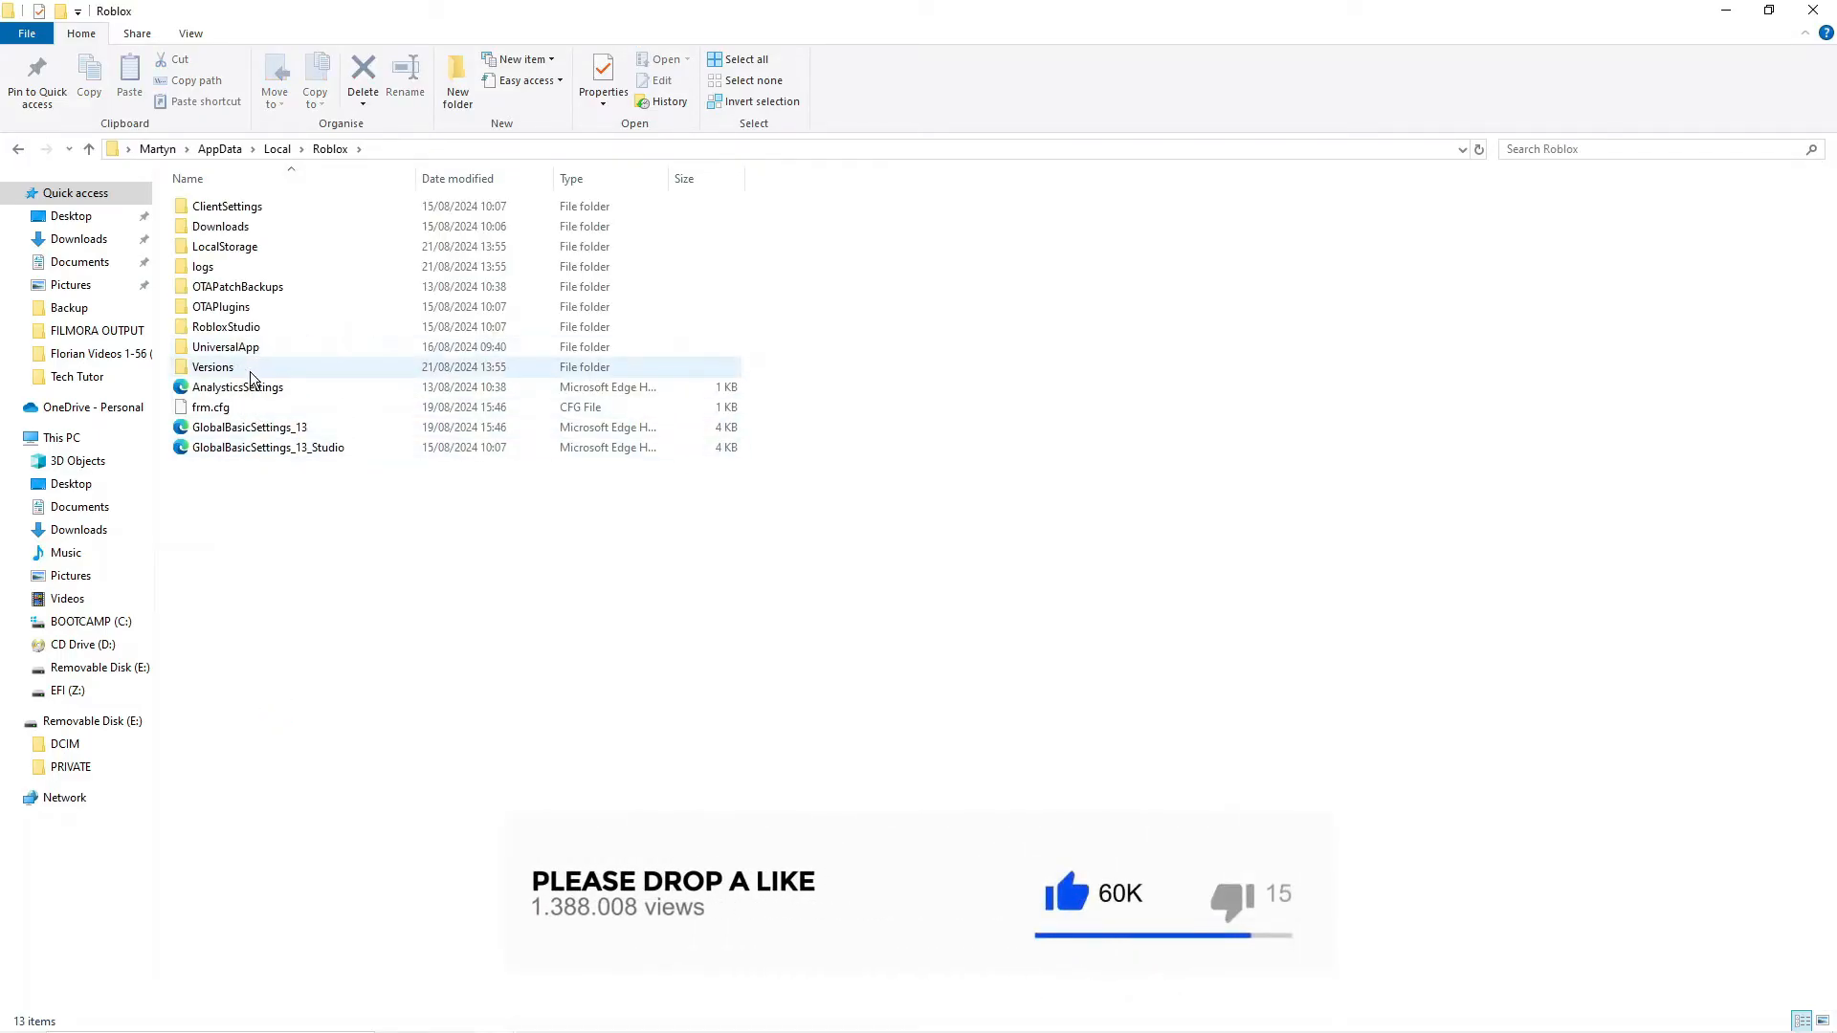
# - Enter the Versions folder and pick out version-1b1a91b0565547cc as the newest one
pyautogui.doubleClick(212, 367)
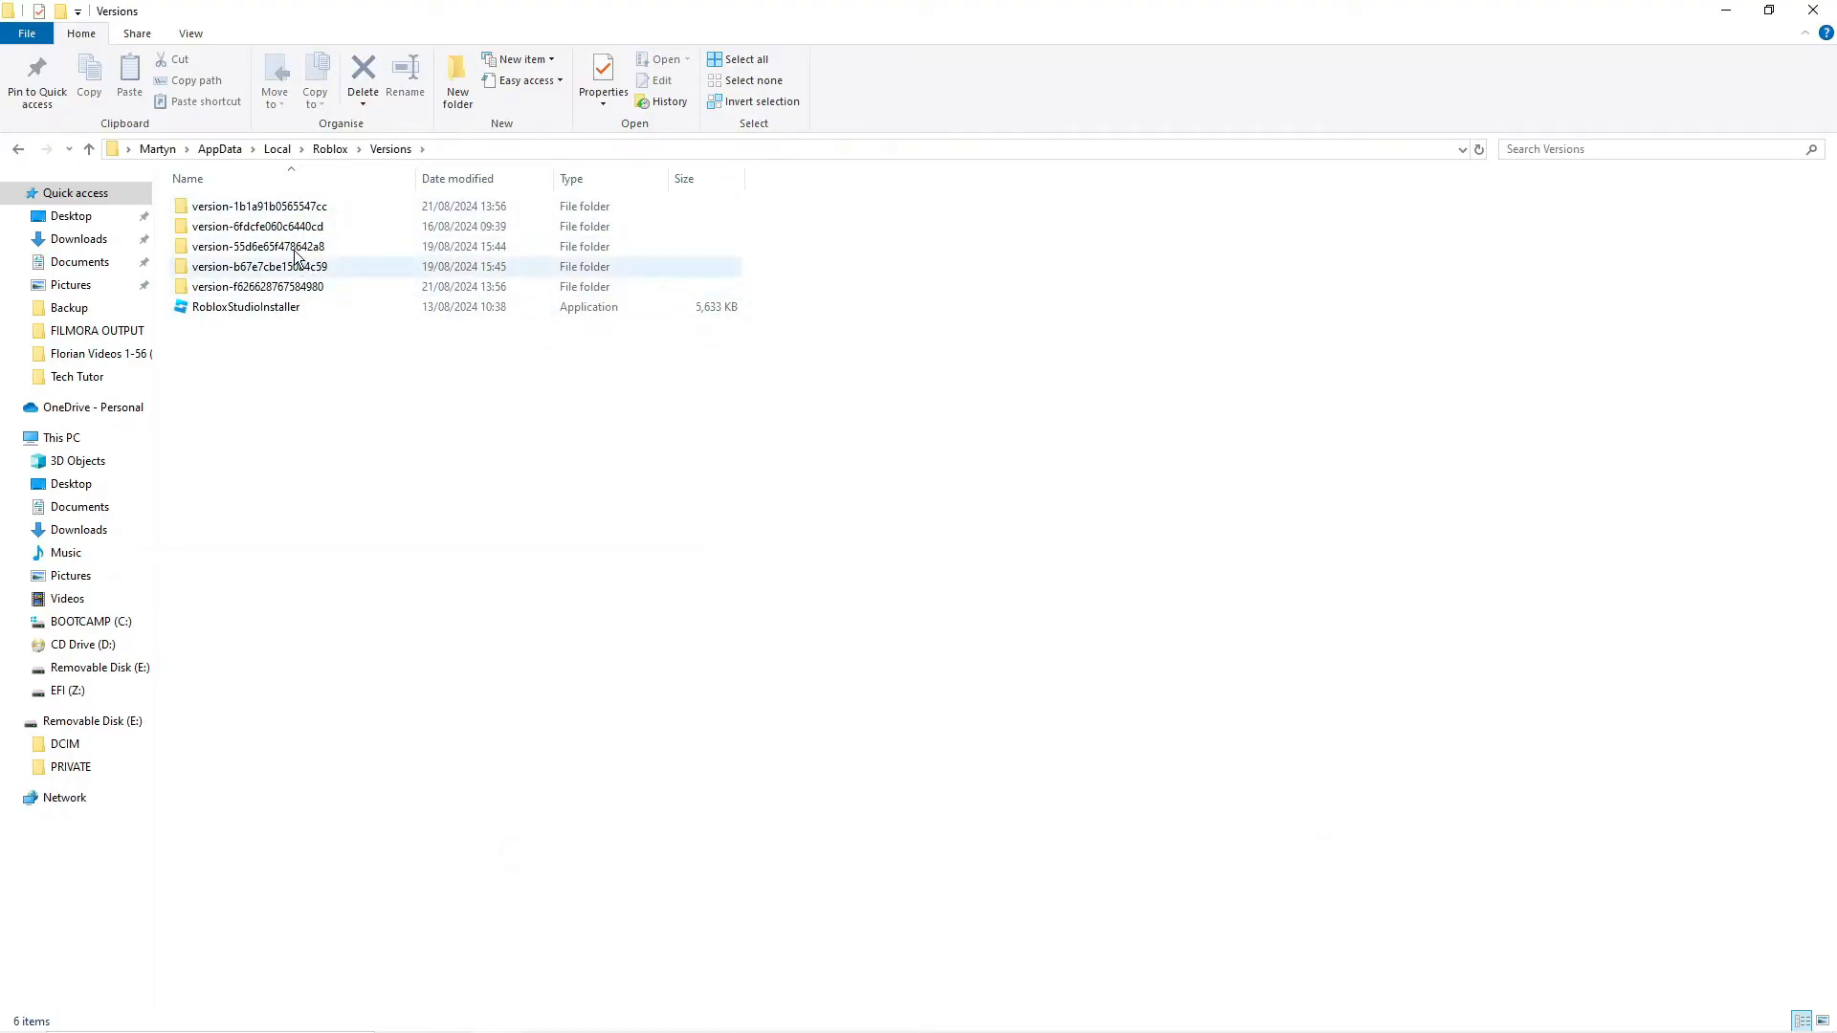
pyautogui.click(259, 225)
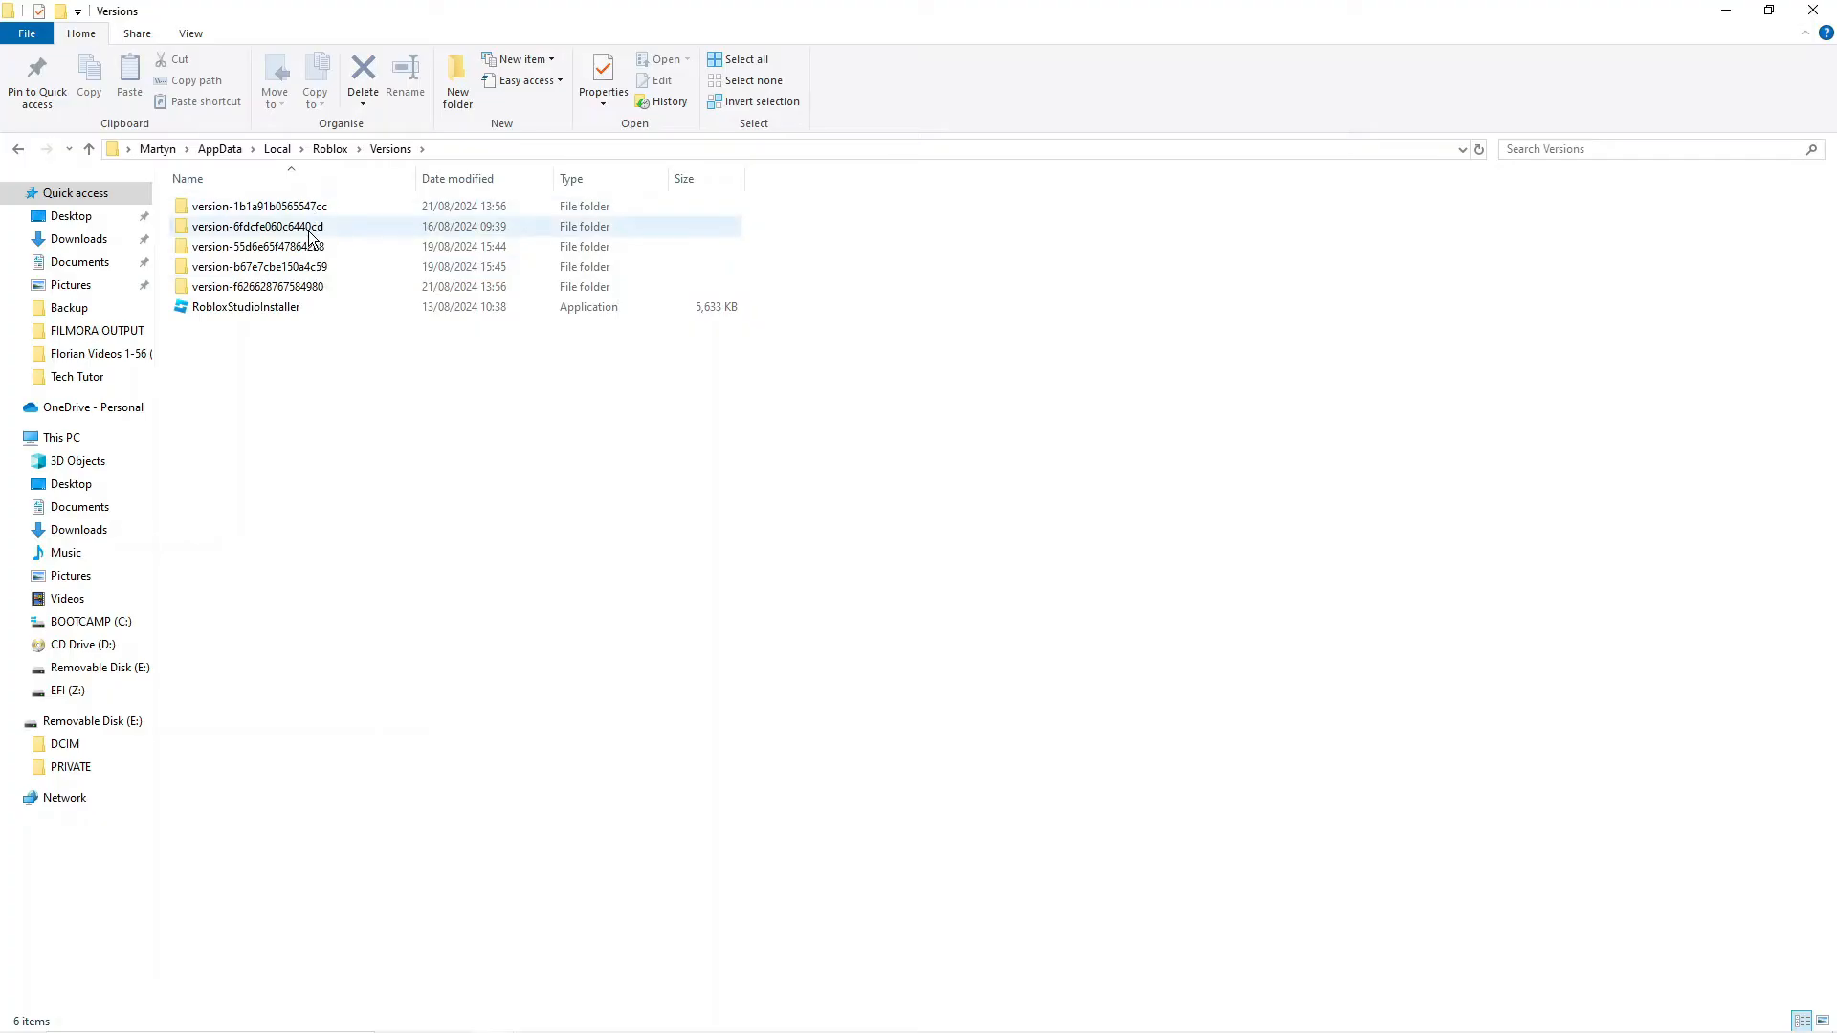
pyautogui.click(259, 207)
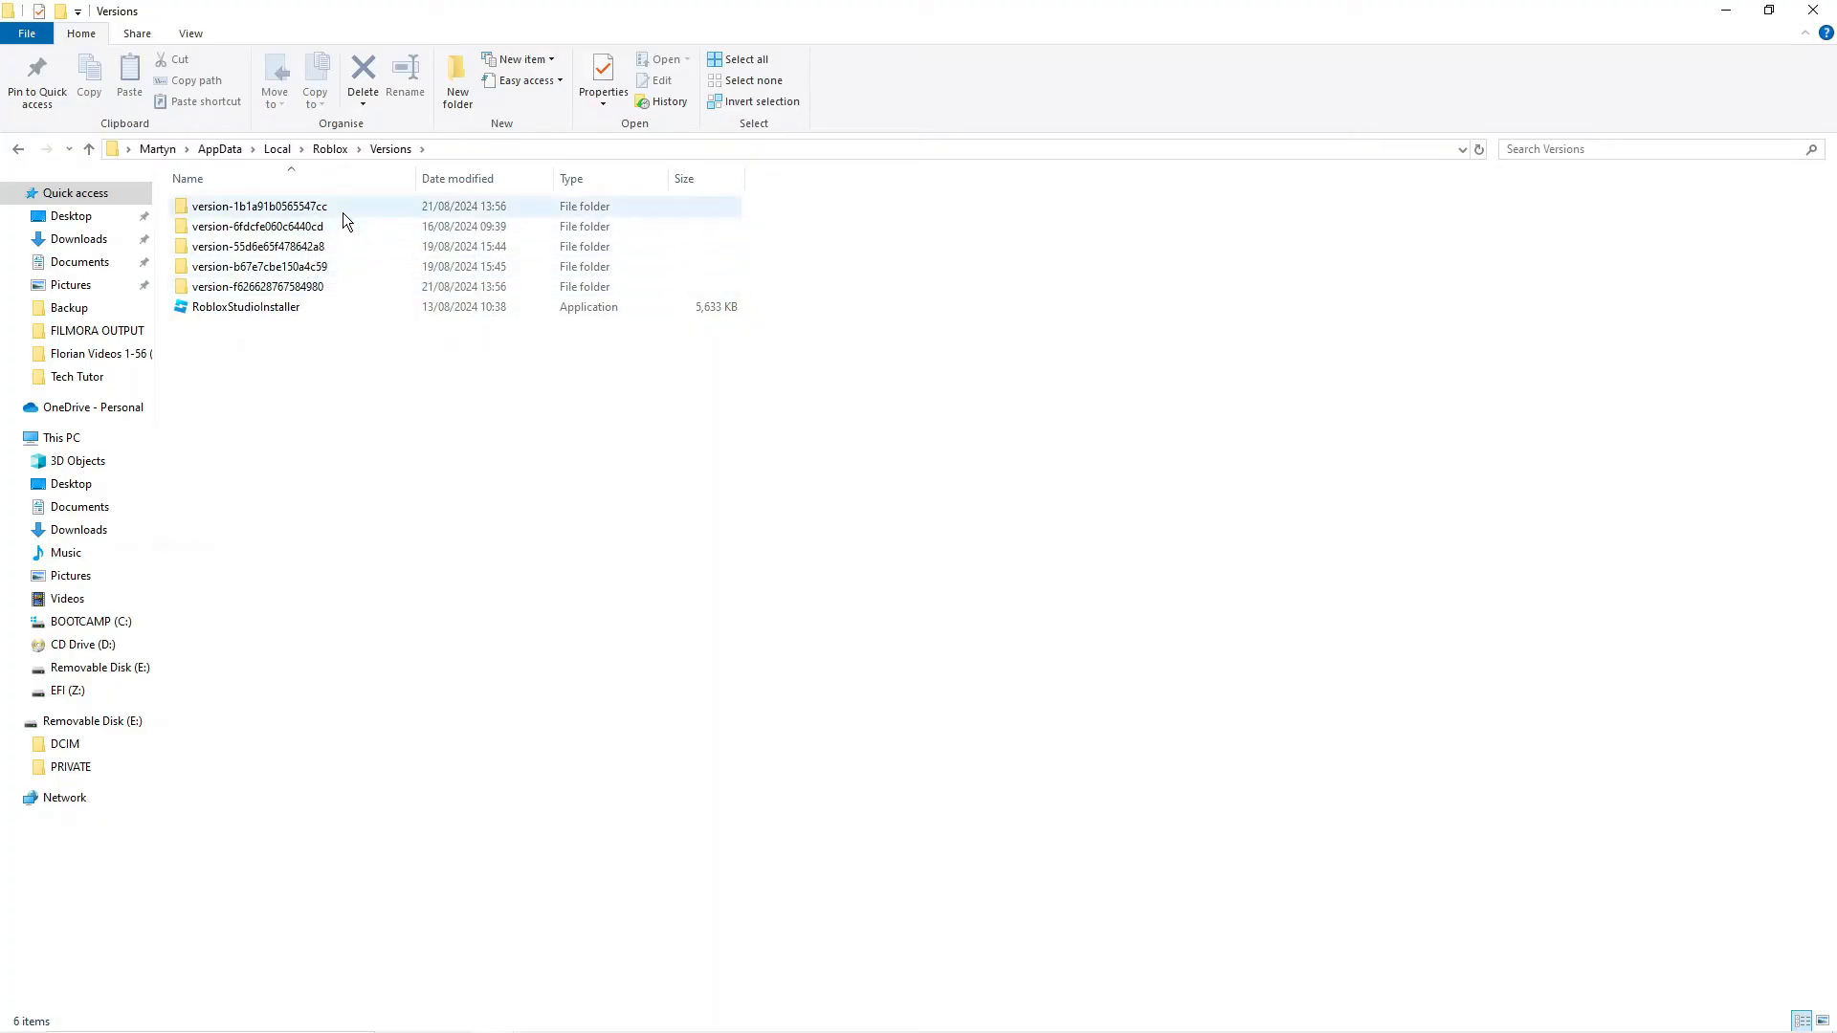
pyautogui.click(258, 287)
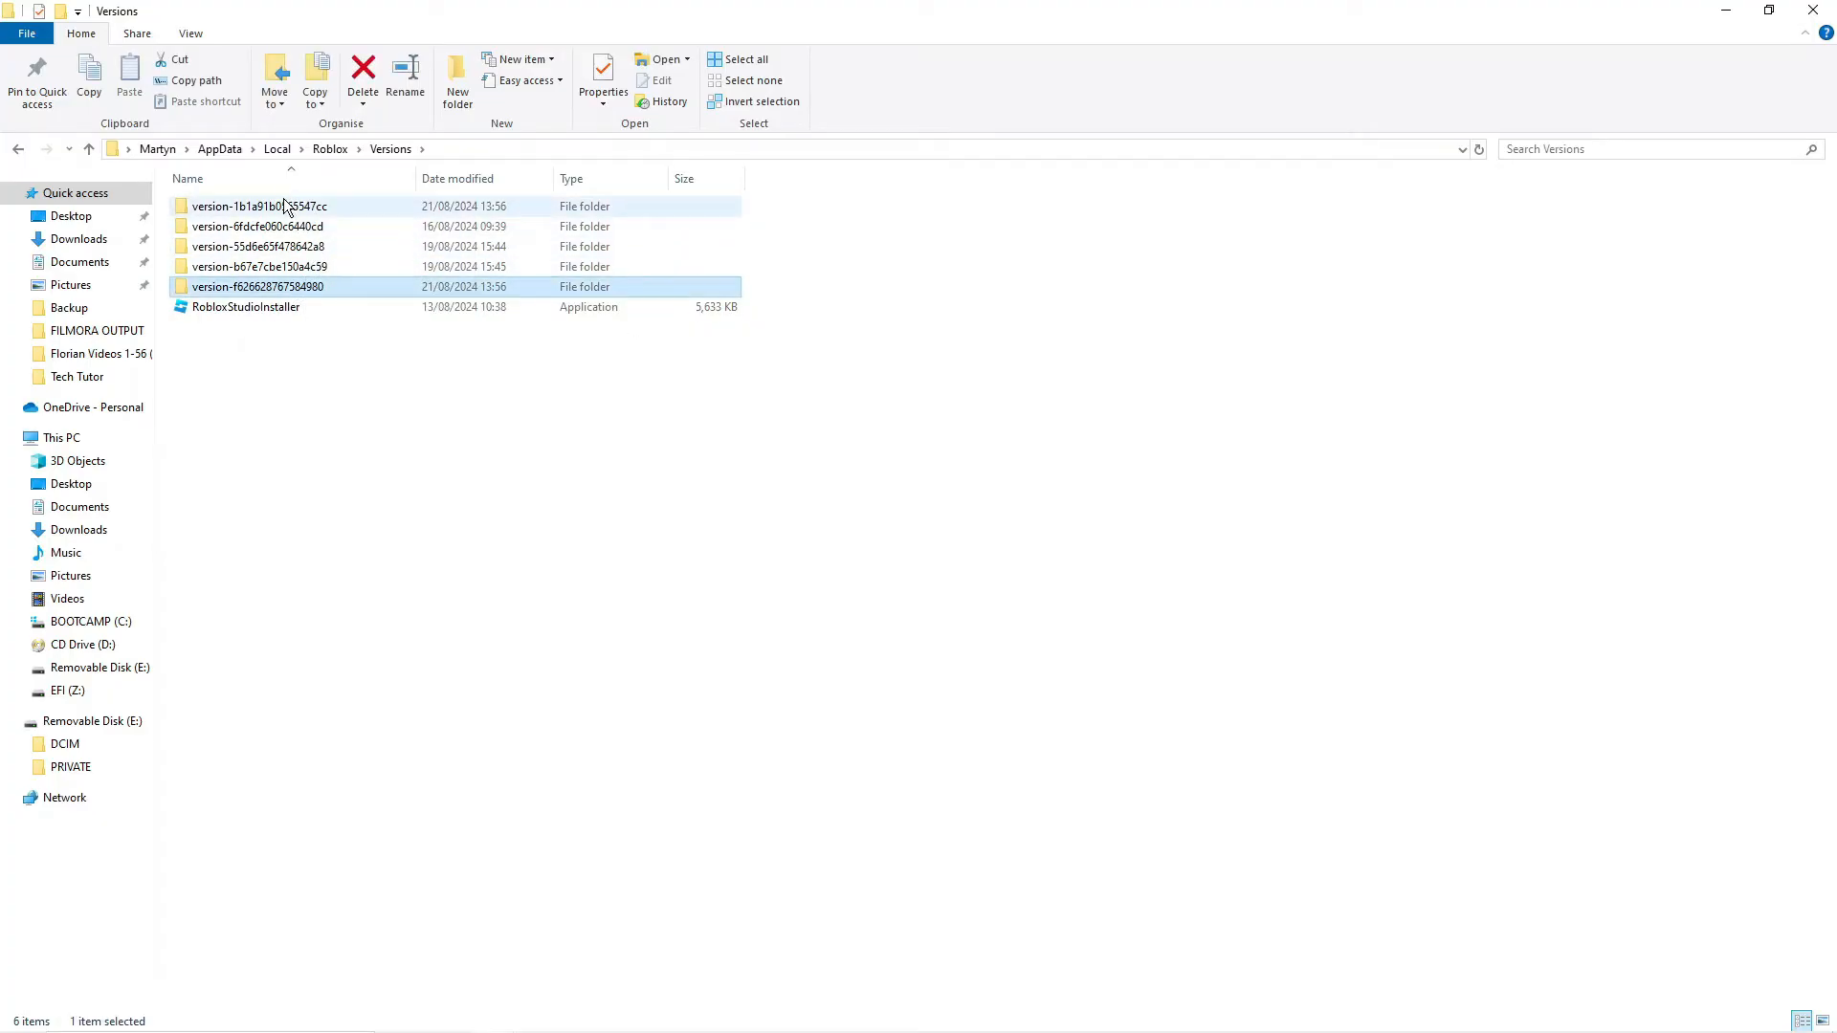
pyautogui.click(259, 206)
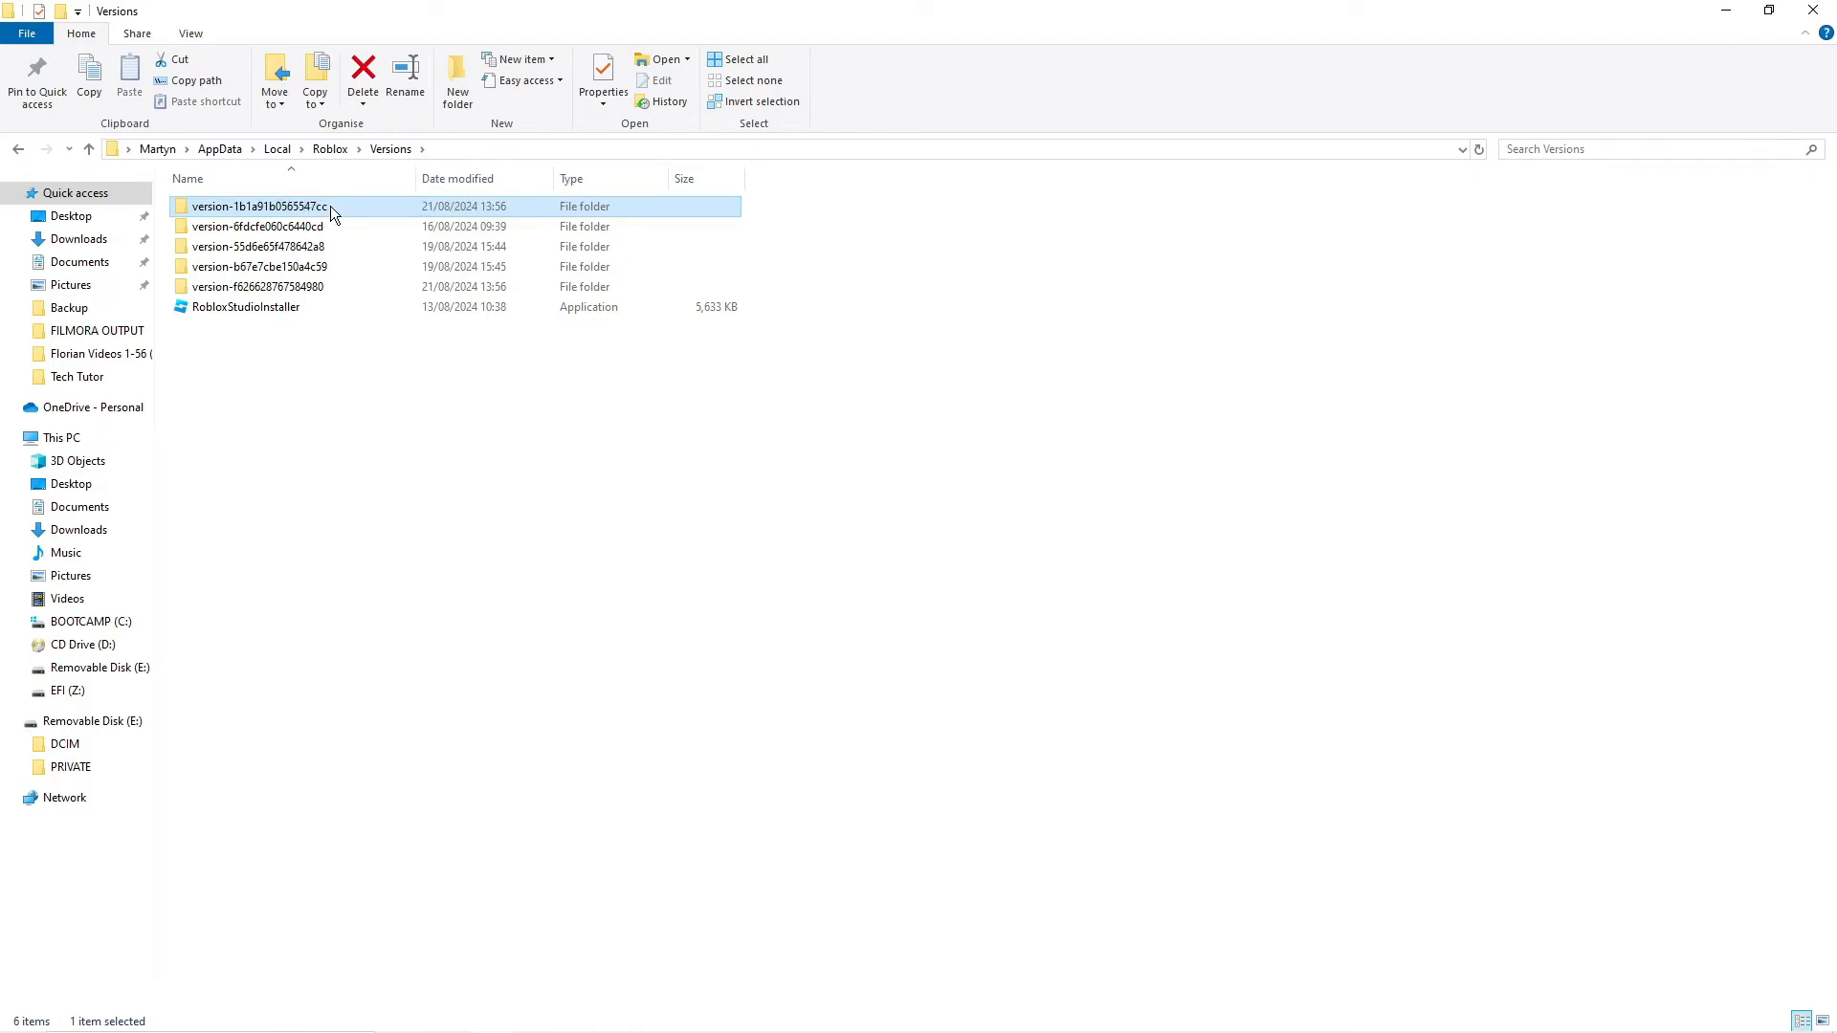
# - Inside version-1b1a91b0565547cc, bring up the context menu for RobloxStudioLauncherBeta
pyautogui.doubleClick(258, 207)
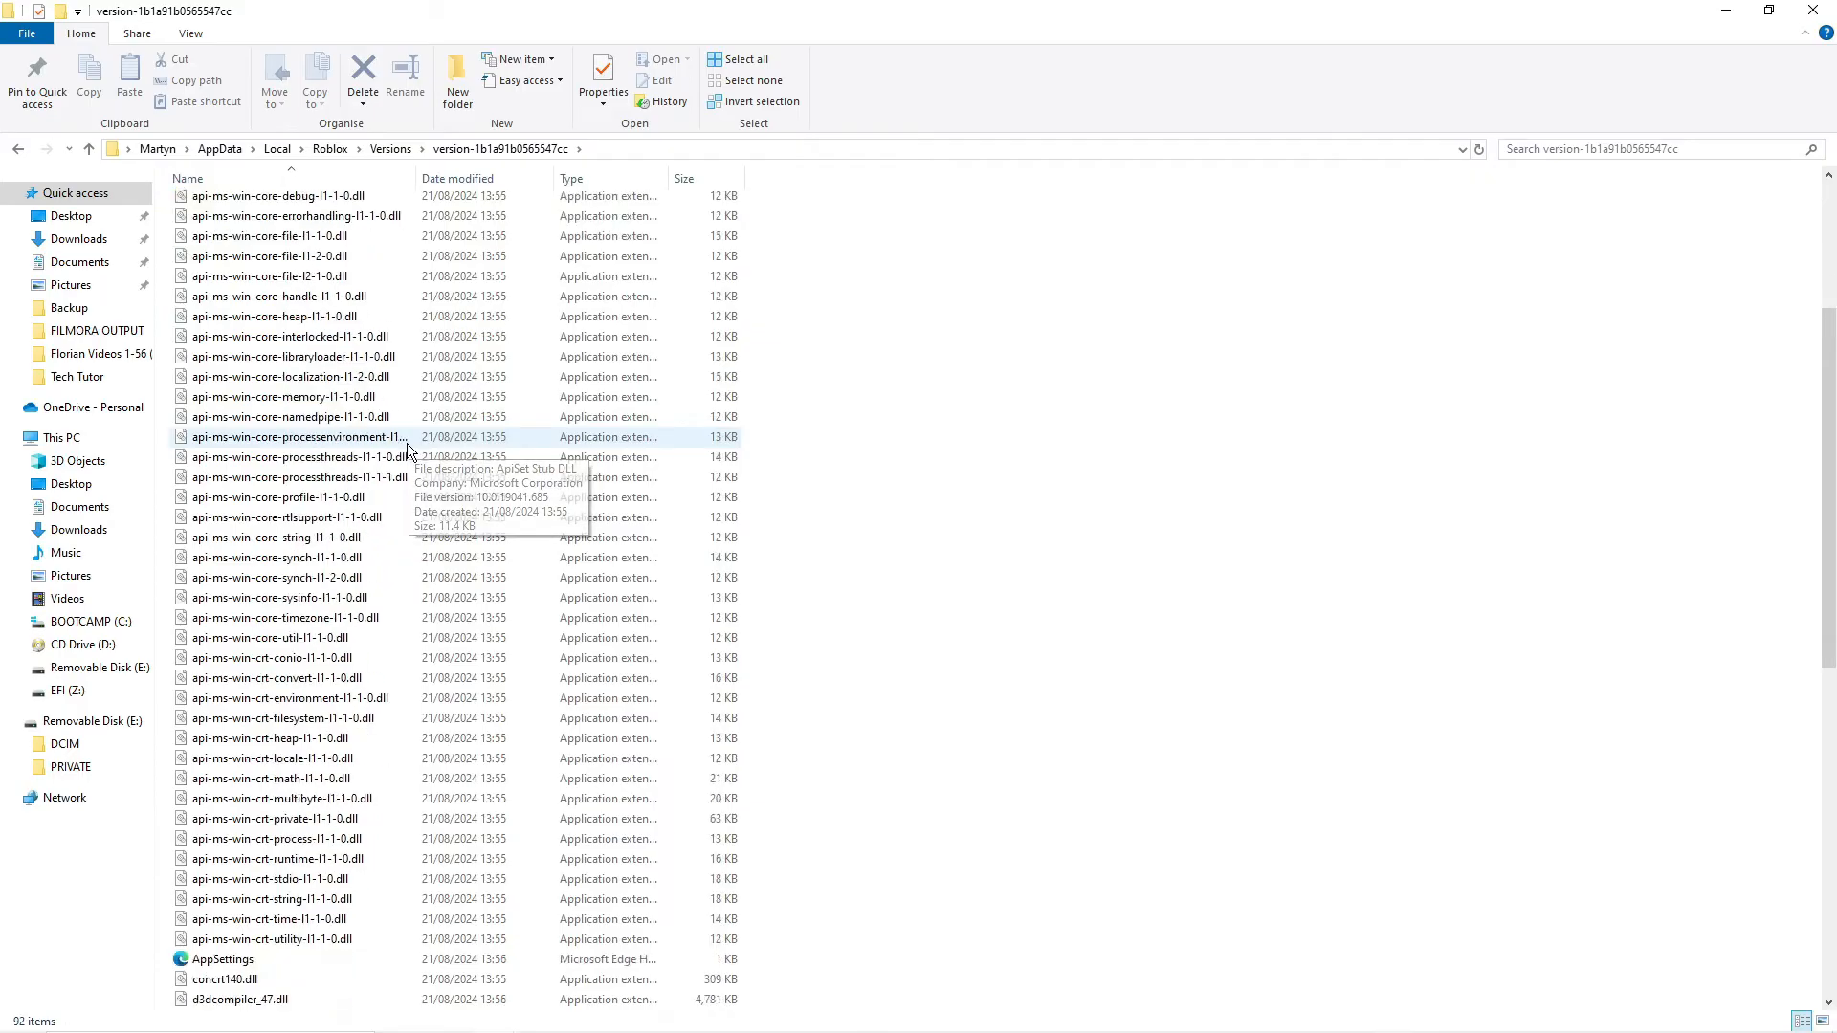
pyautogui.scroll(-3)
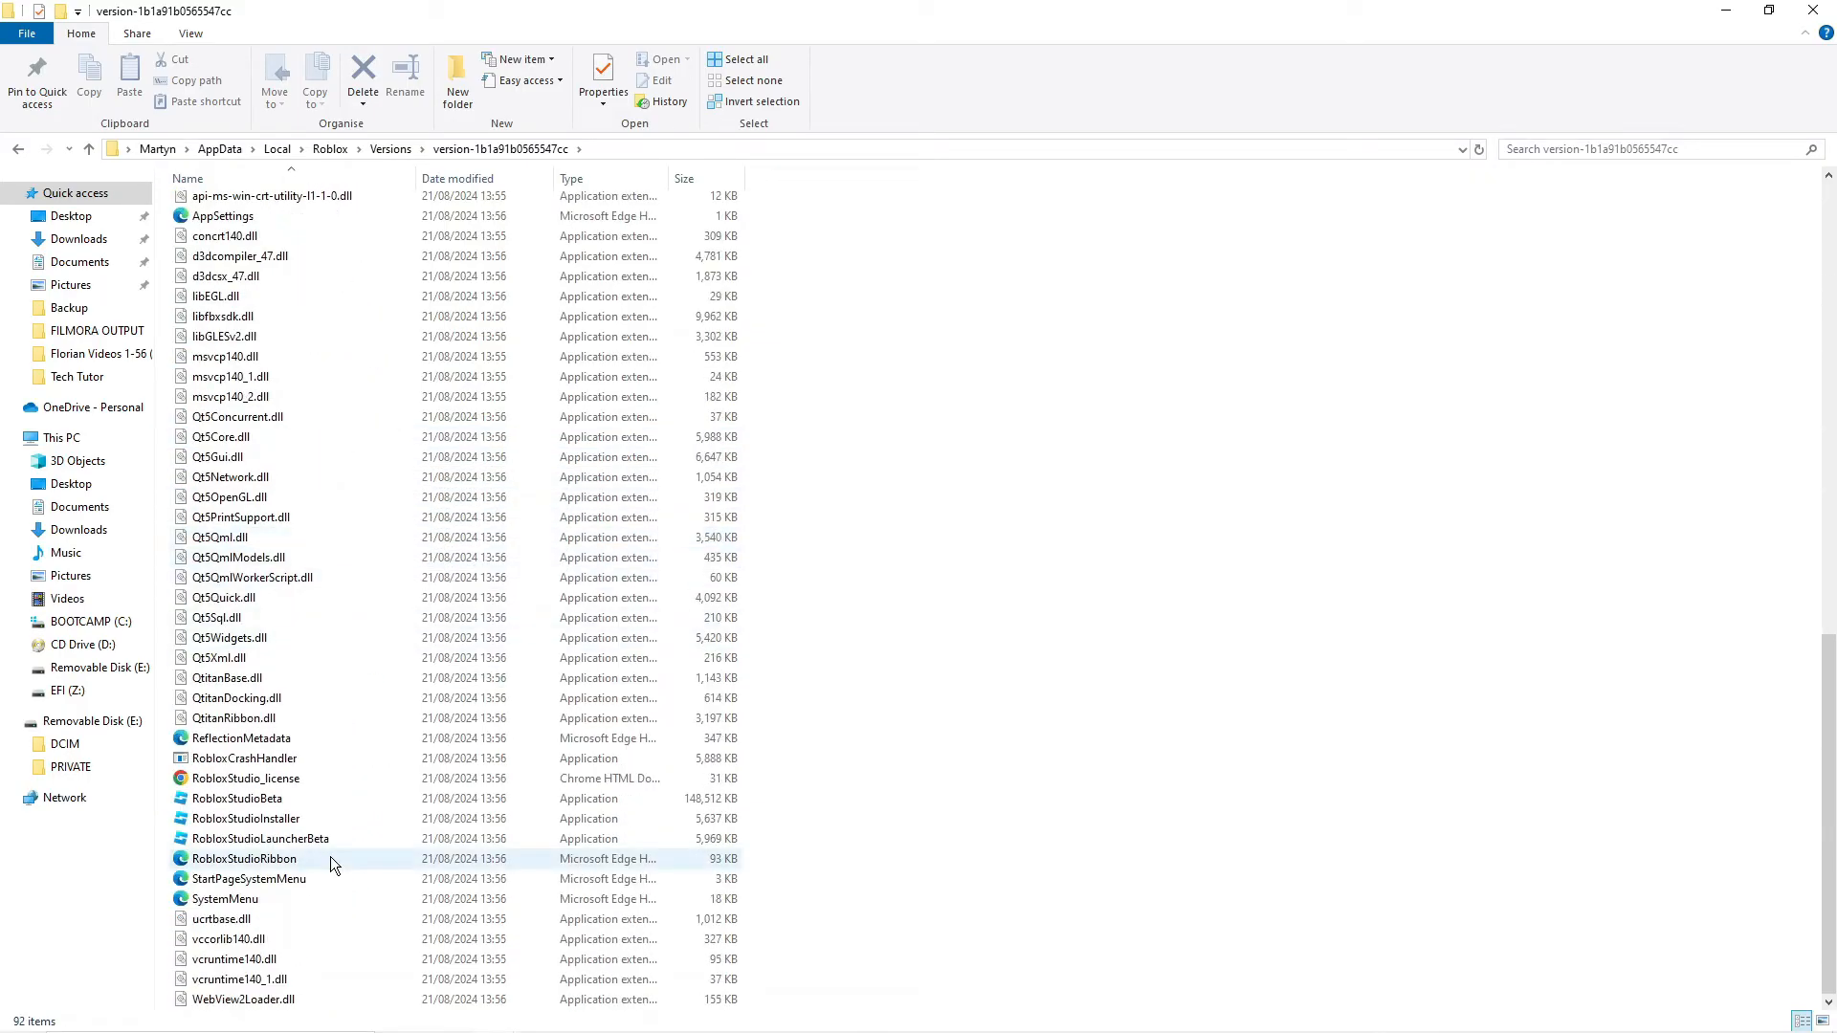
pyautogui.moveTo(305, 838)
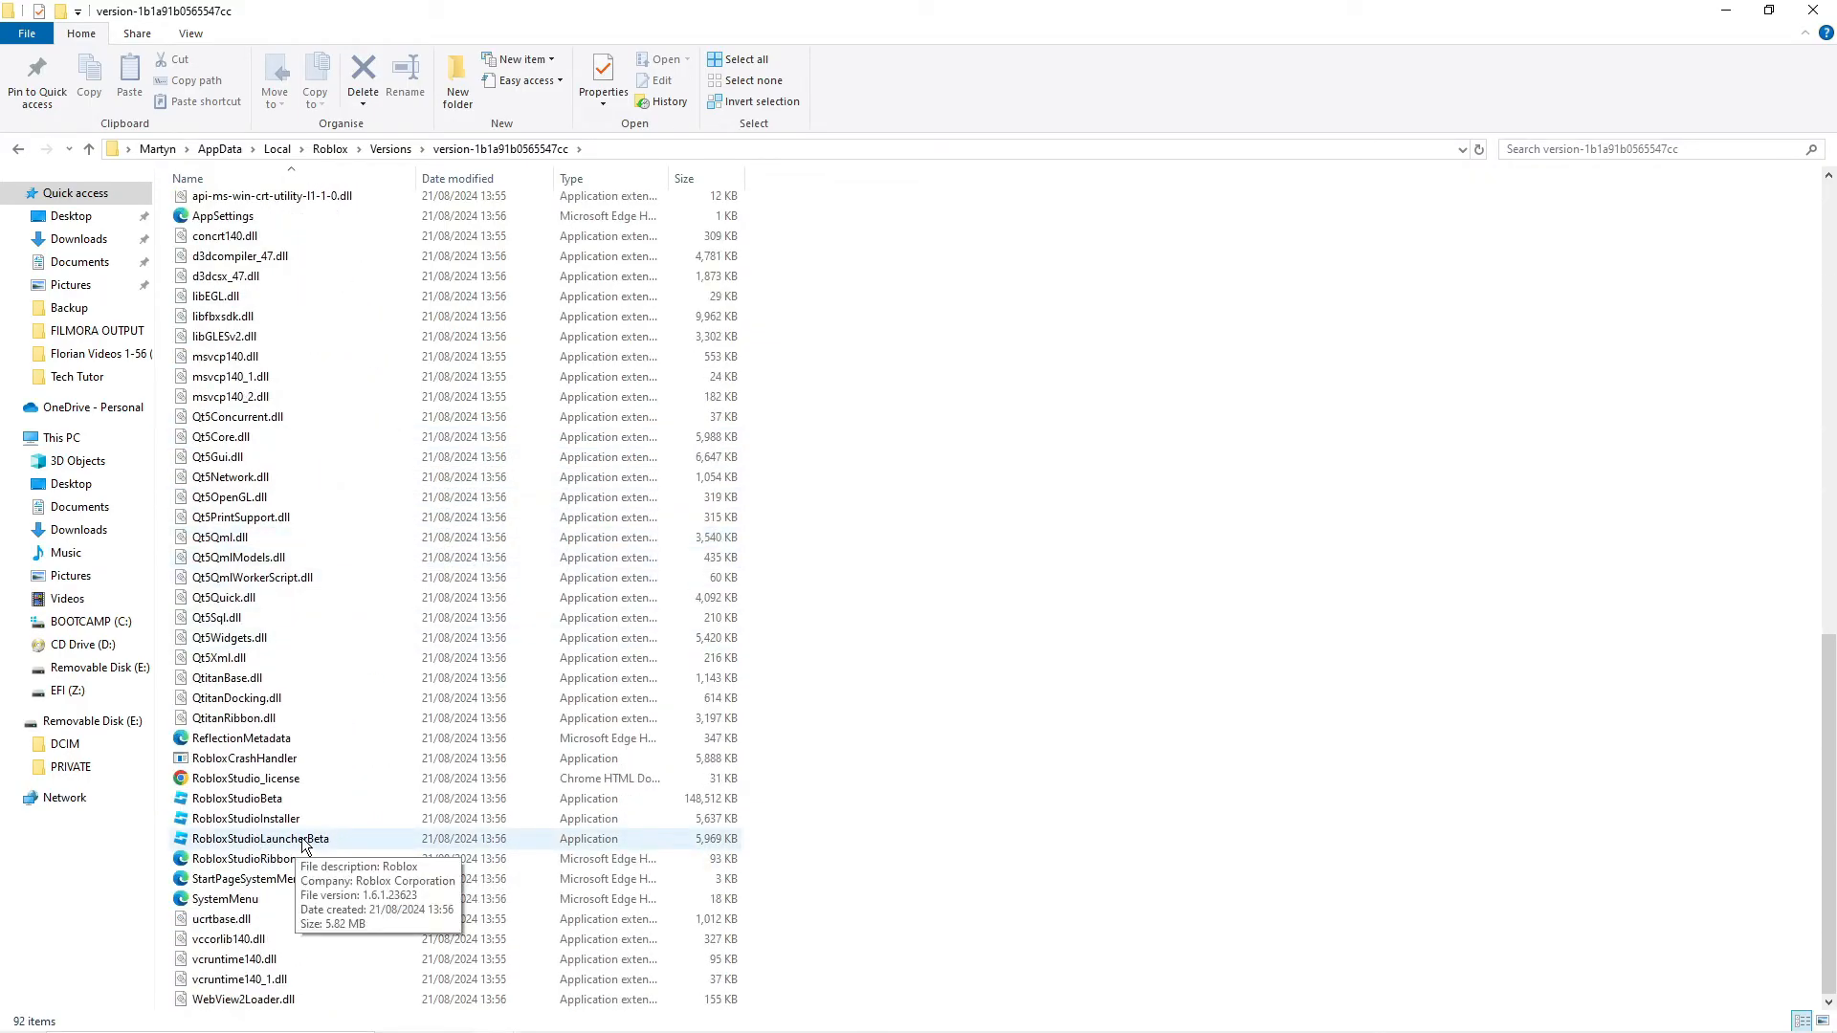
pyautogui.click(260, 838)
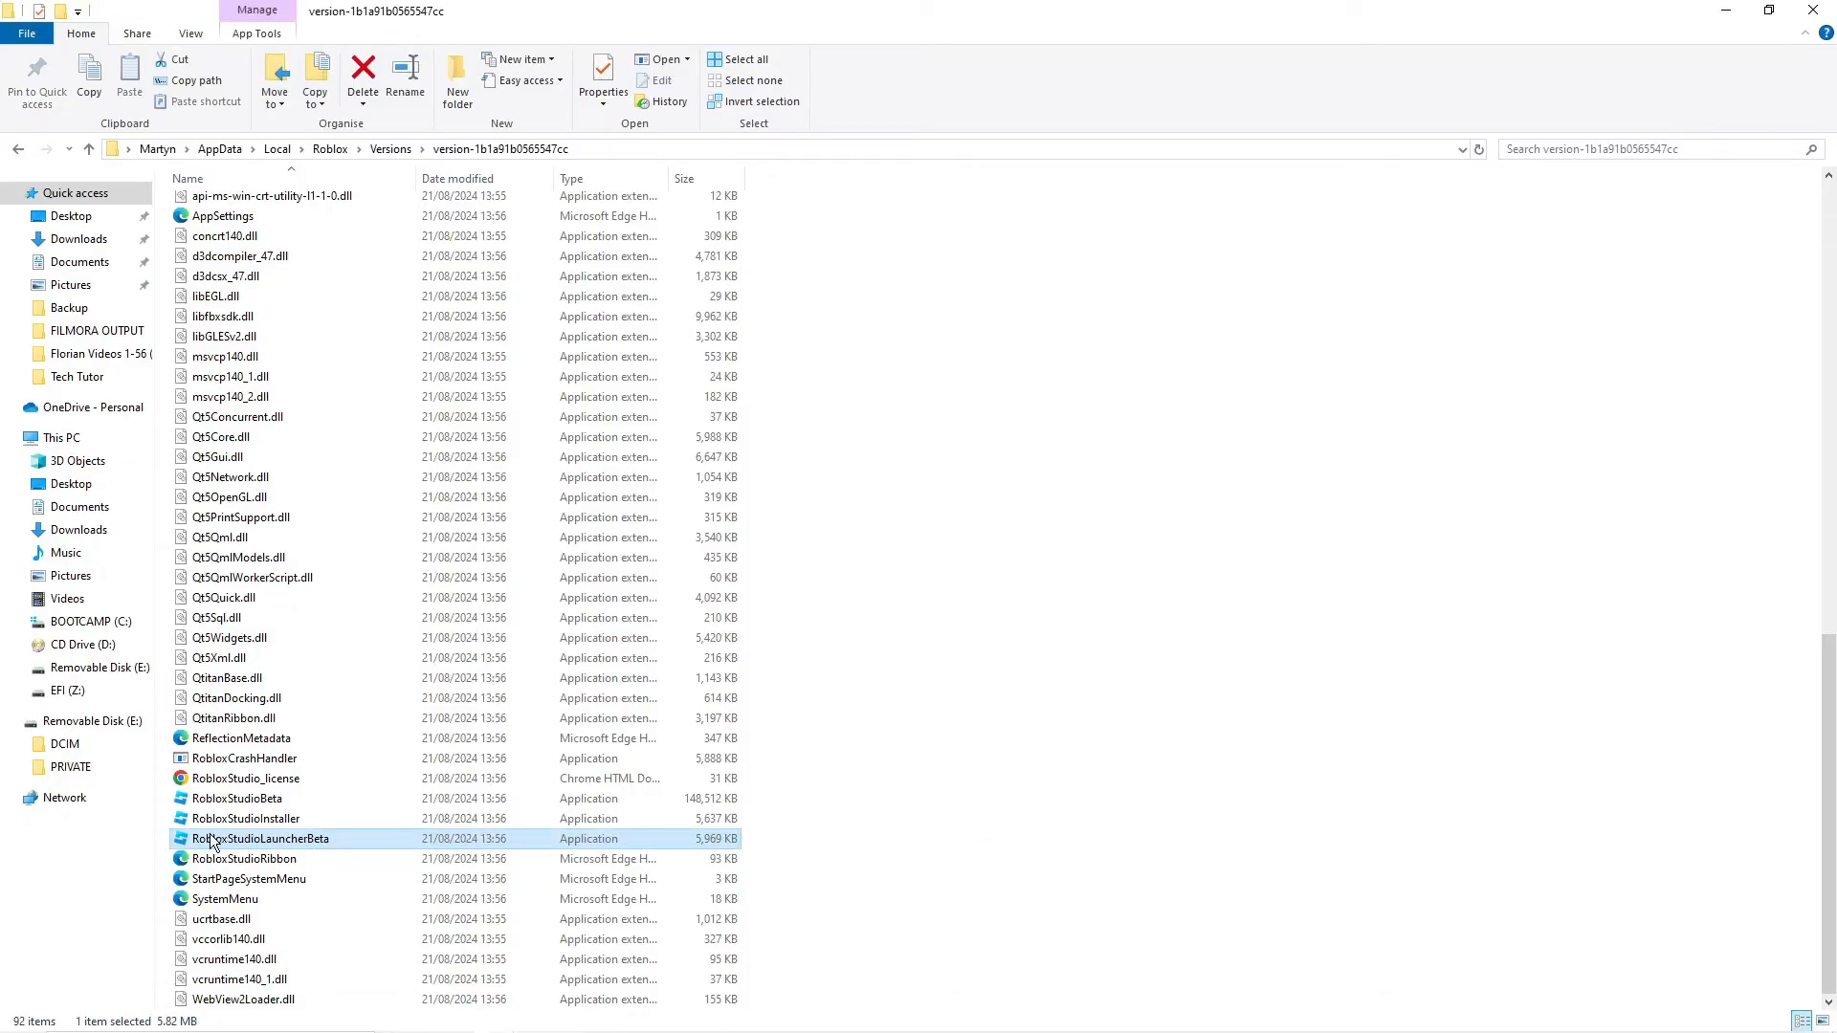
pyautogui.moveTo(292, 842)
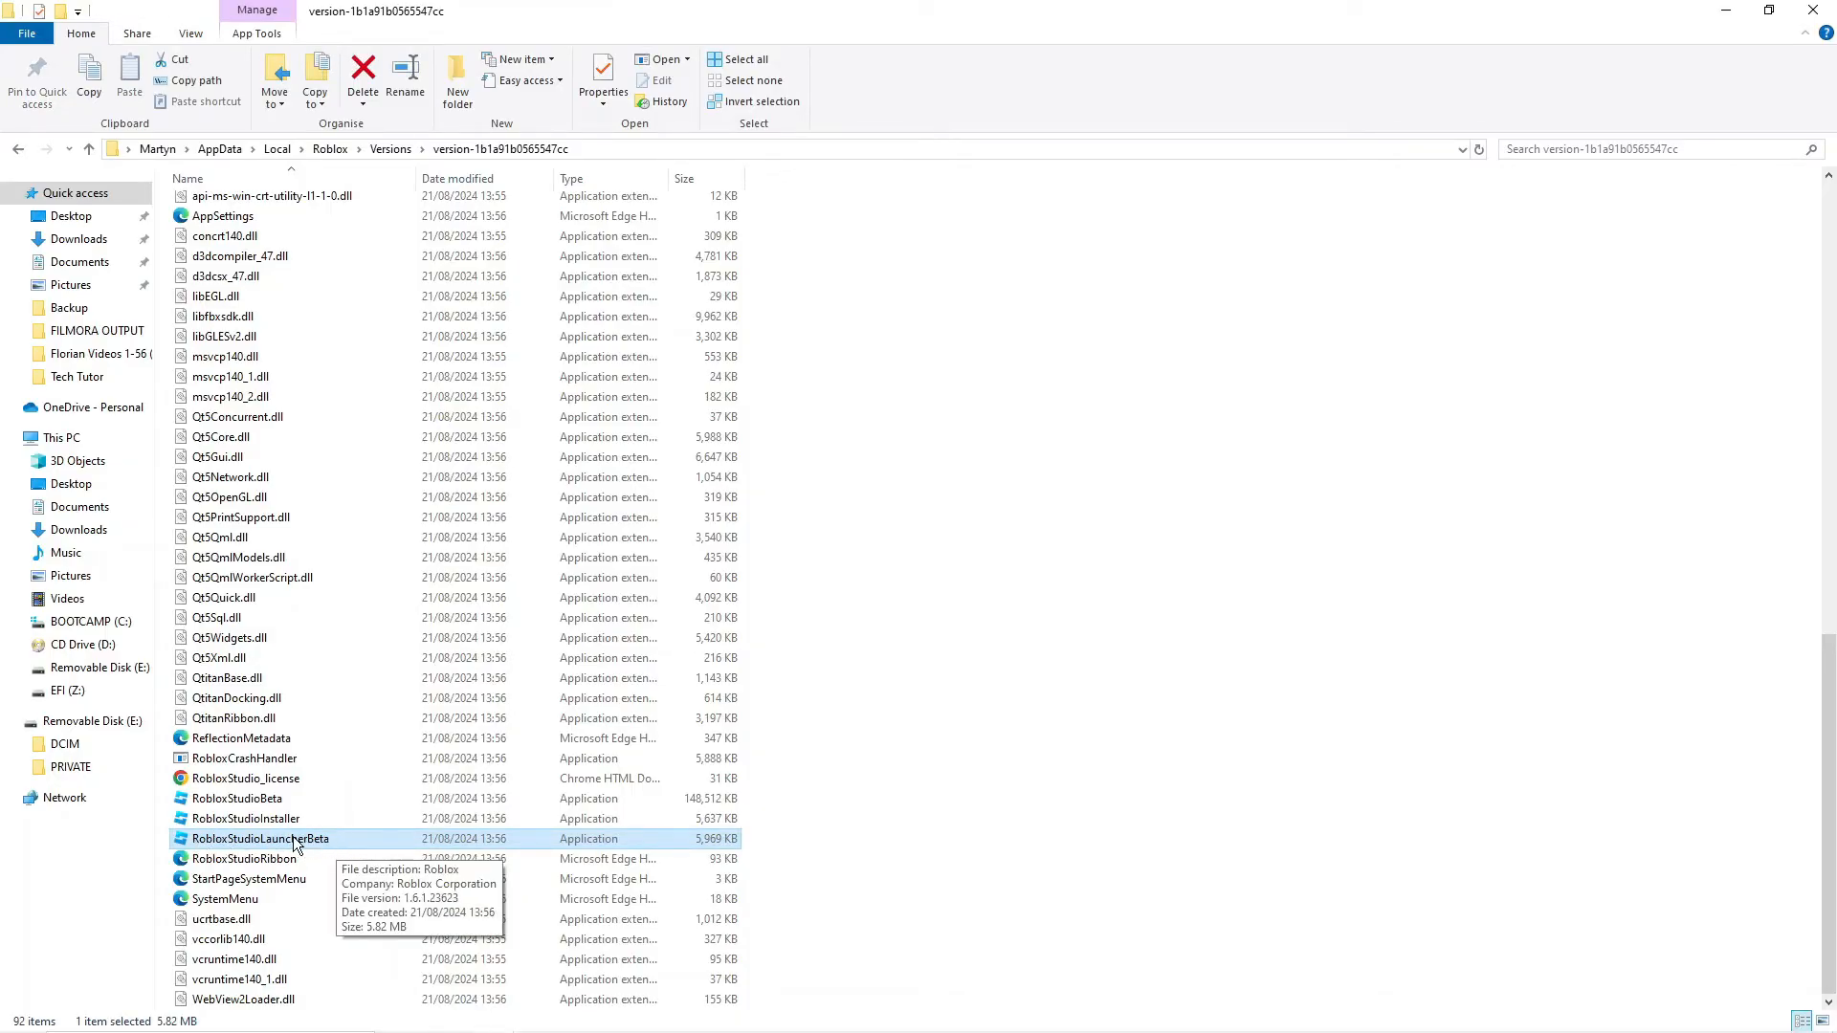
pyautogui.rightClick(260, 838)
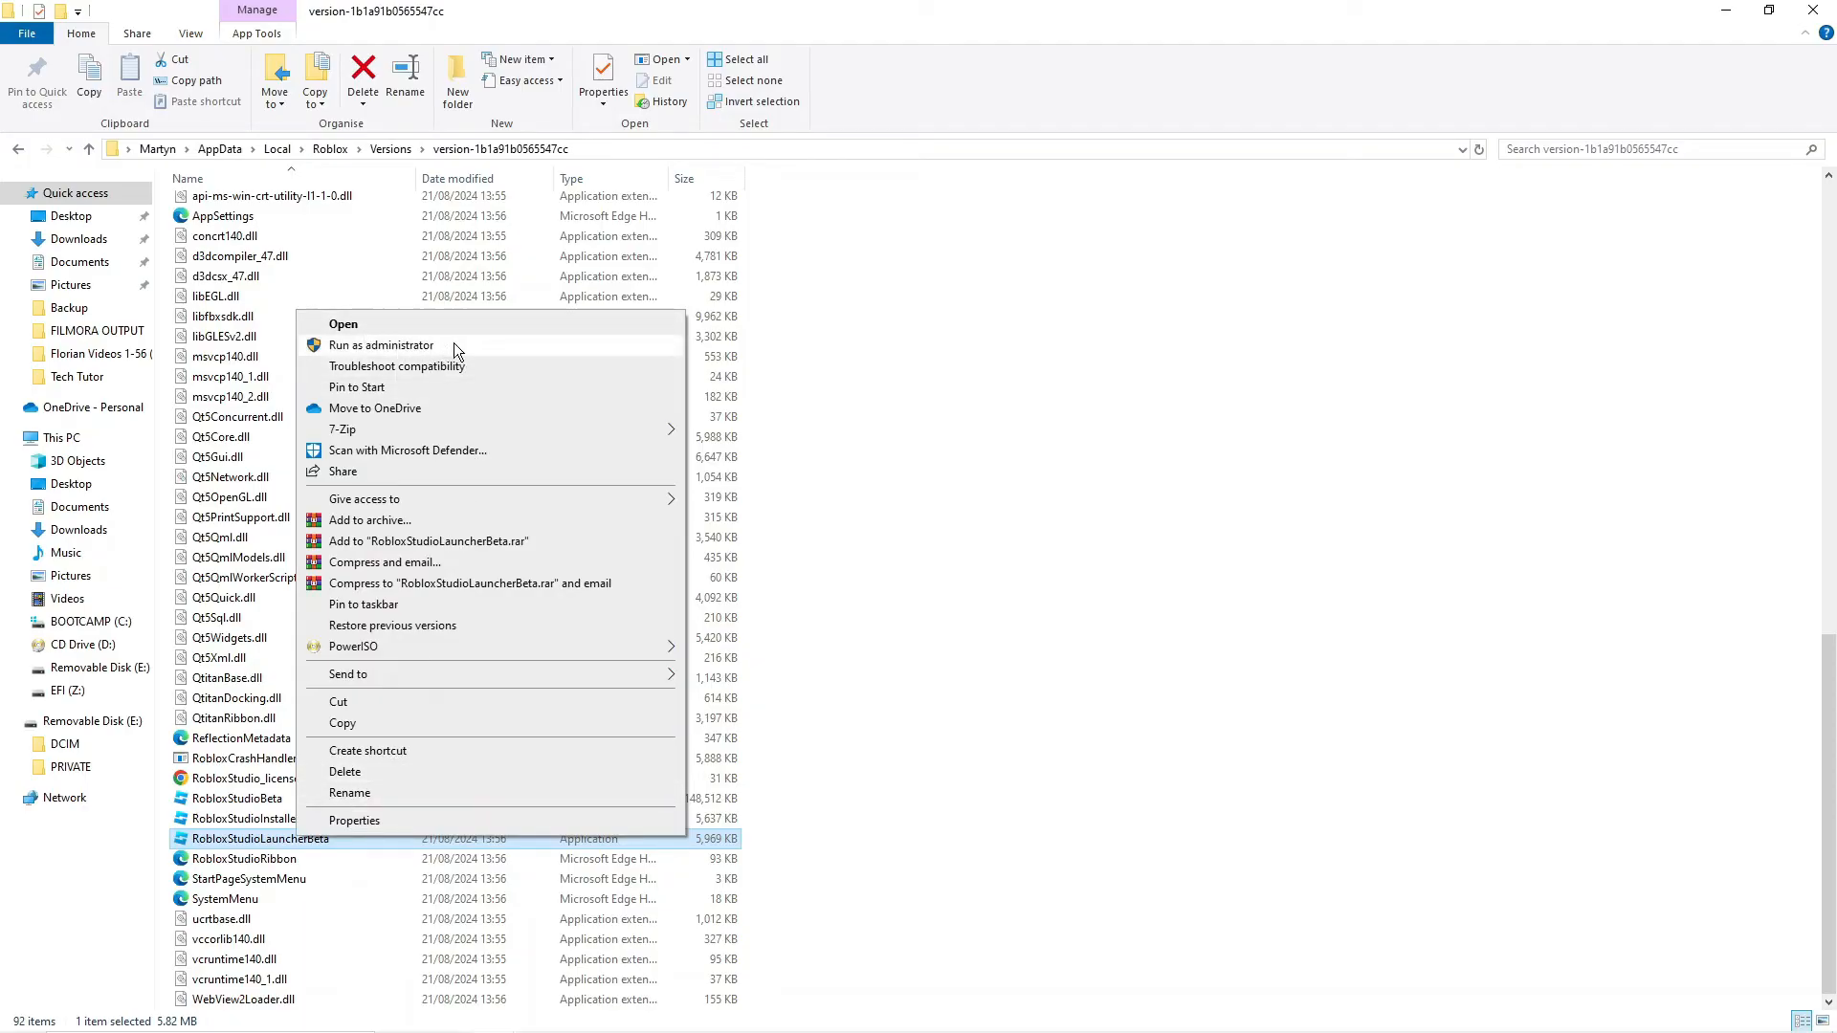
# - Run RobloxStudioLauncherBeta as administrator to reinstall Roblox Studio
pyautogui.click(343, 323)
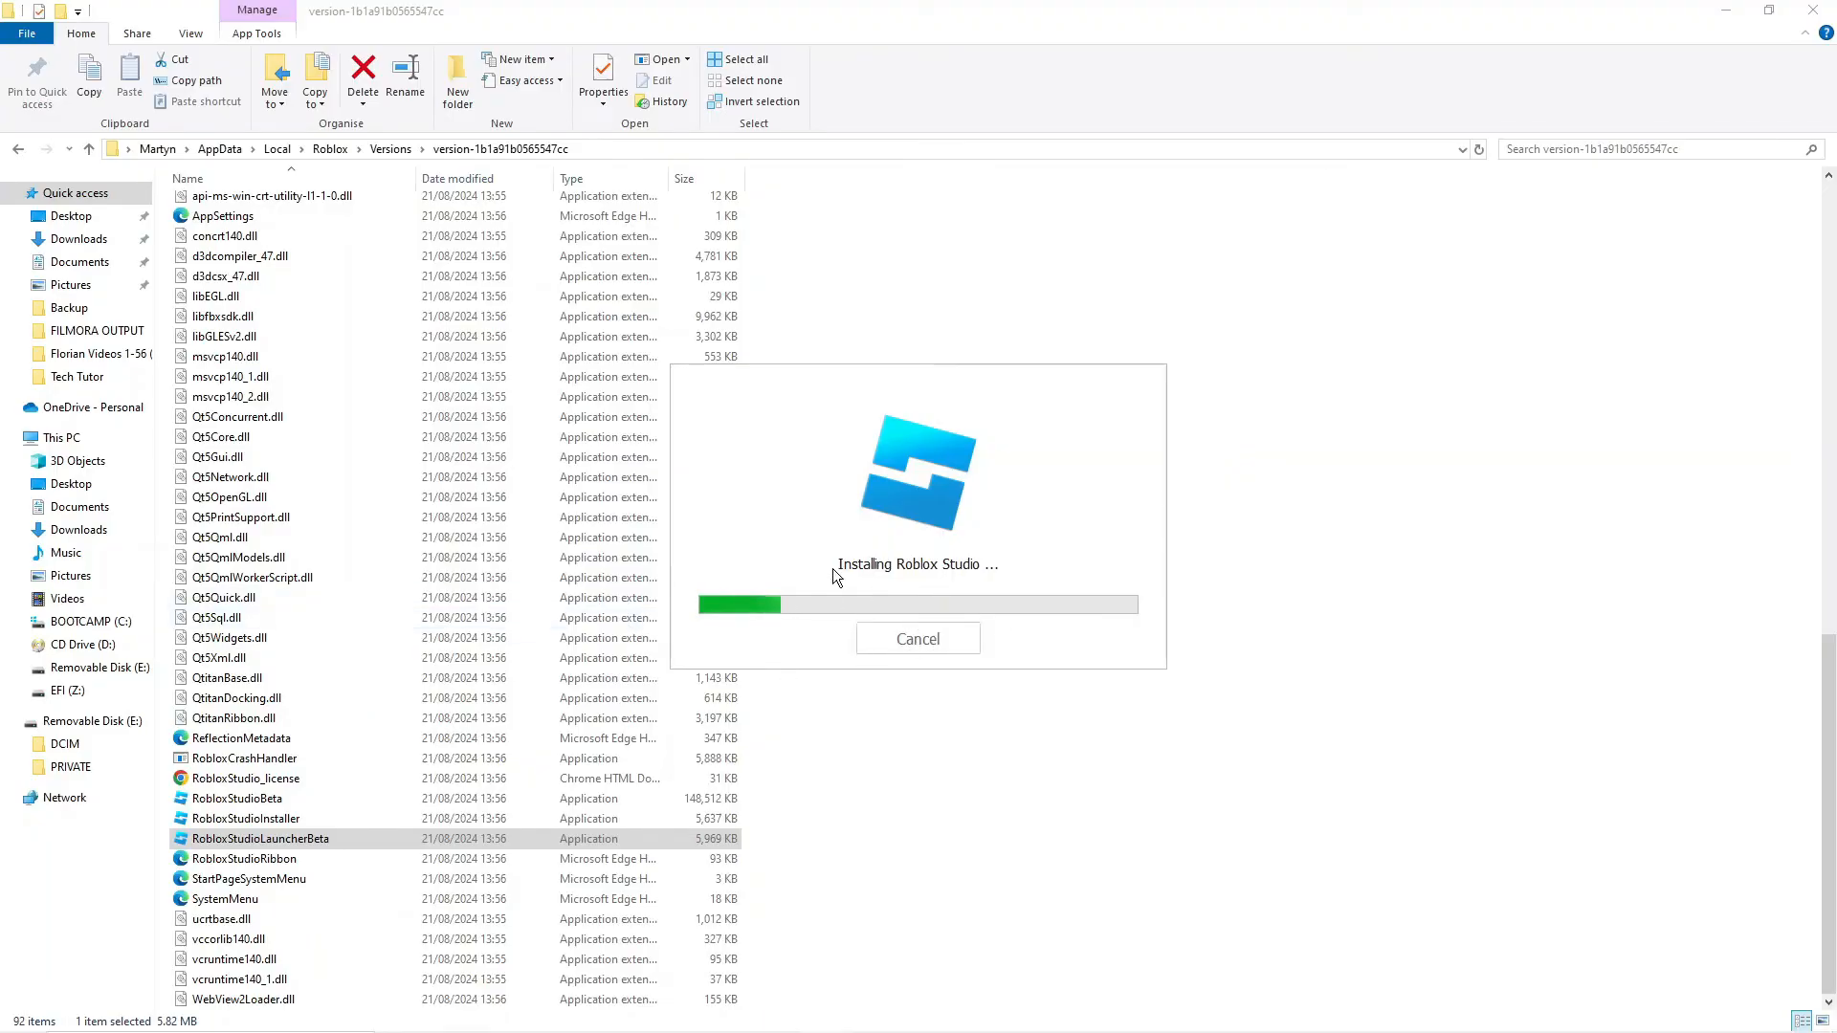
pyautogui.moveTo(1014, 591)
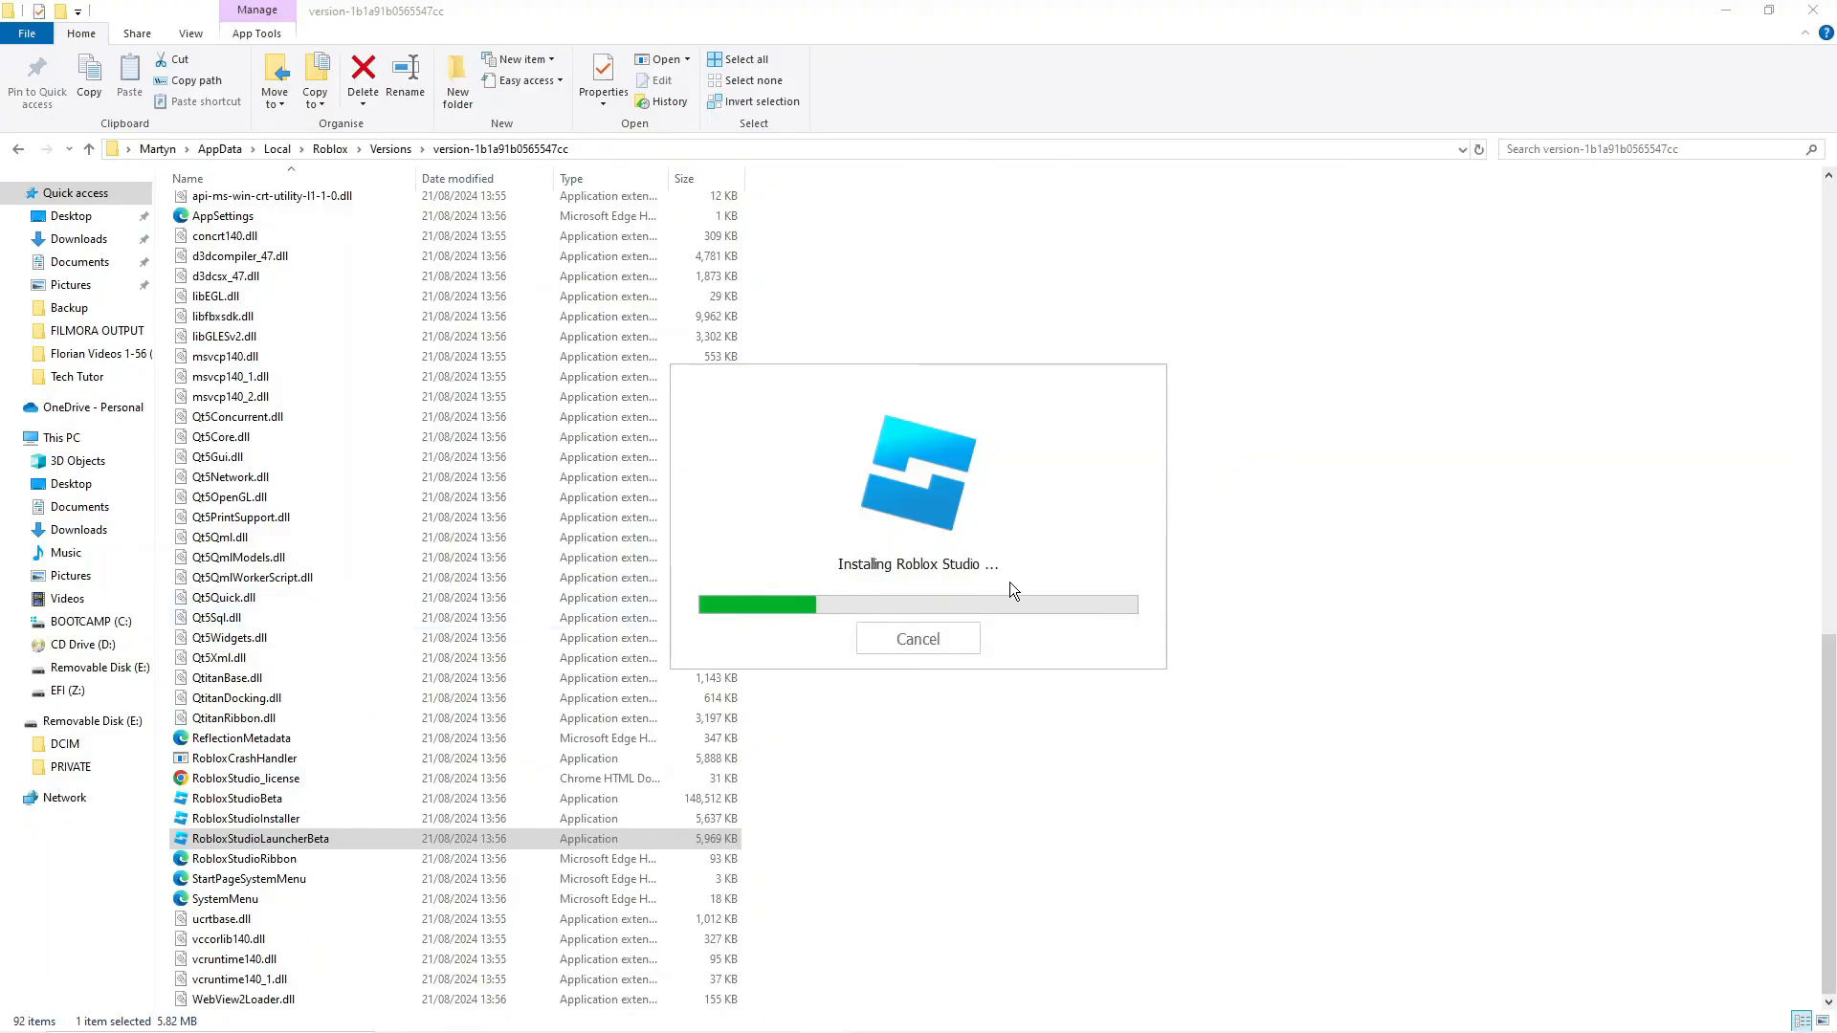
pyautogui.moveTo(1066, 639)
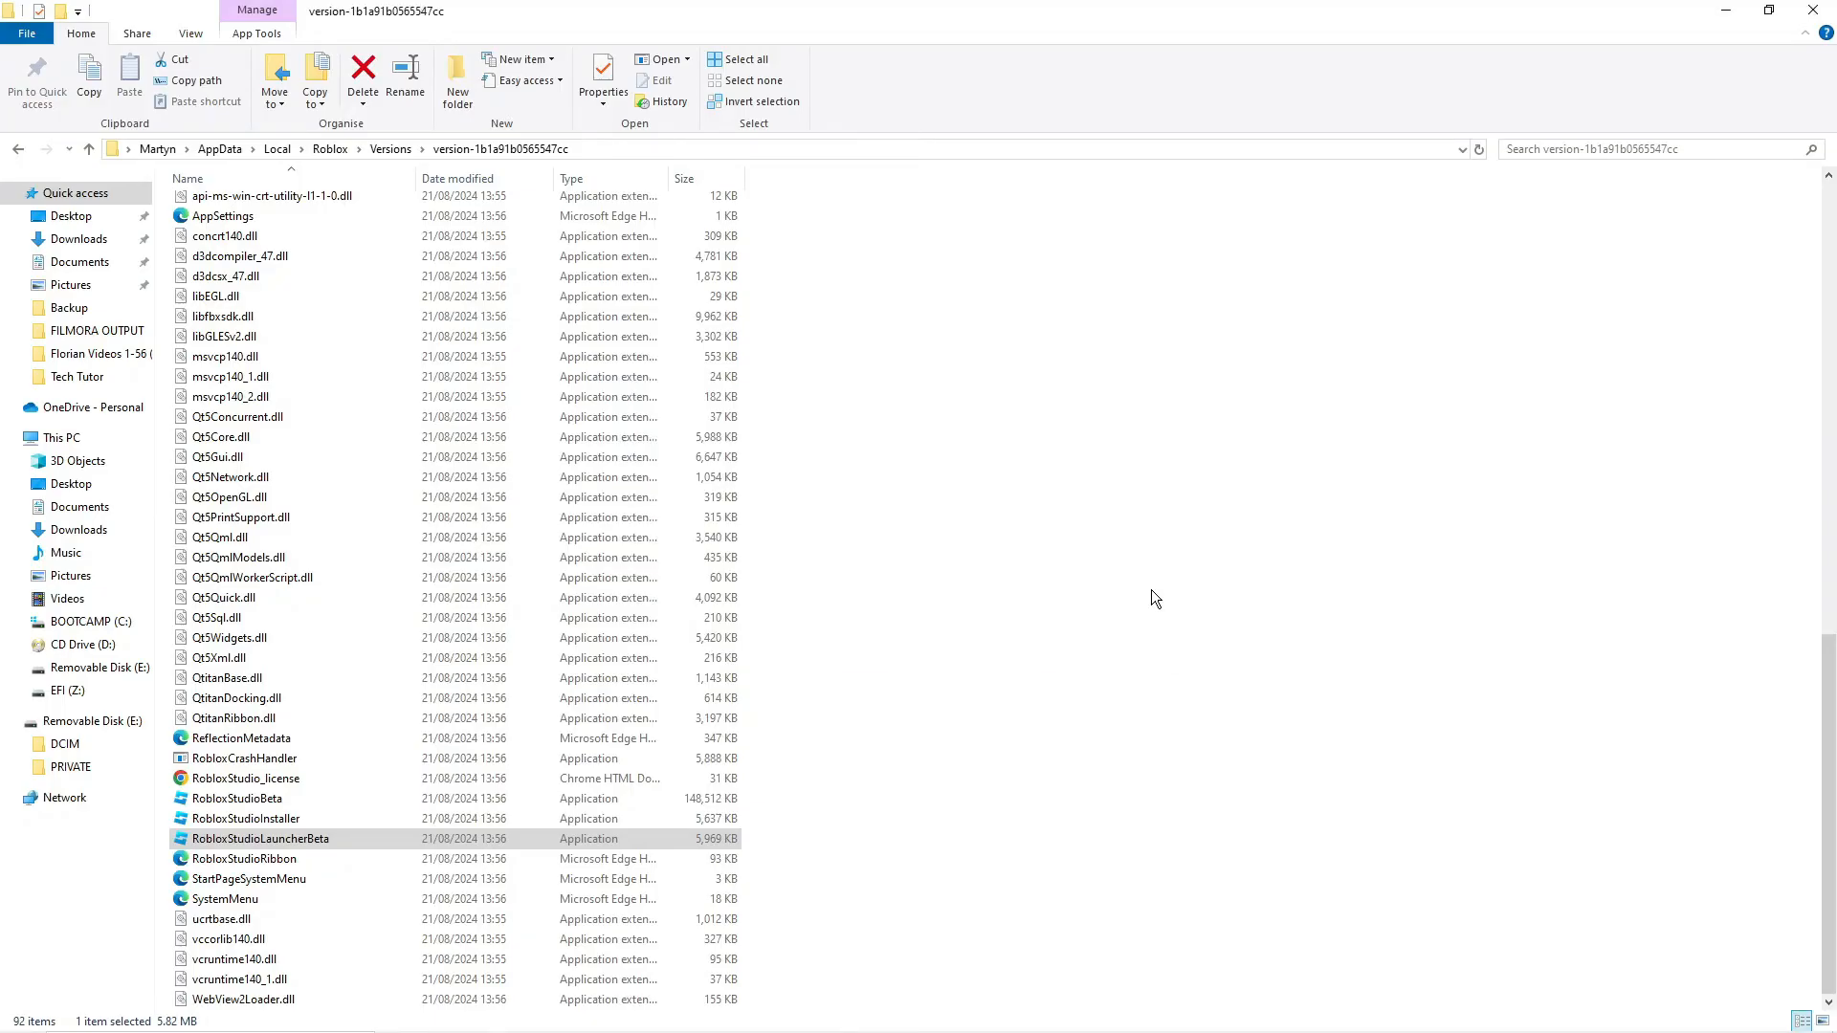
# - Launch the reinstalled Roblox Studio and let its Get Started page load
pyautogui.doubleClick(259, 838)
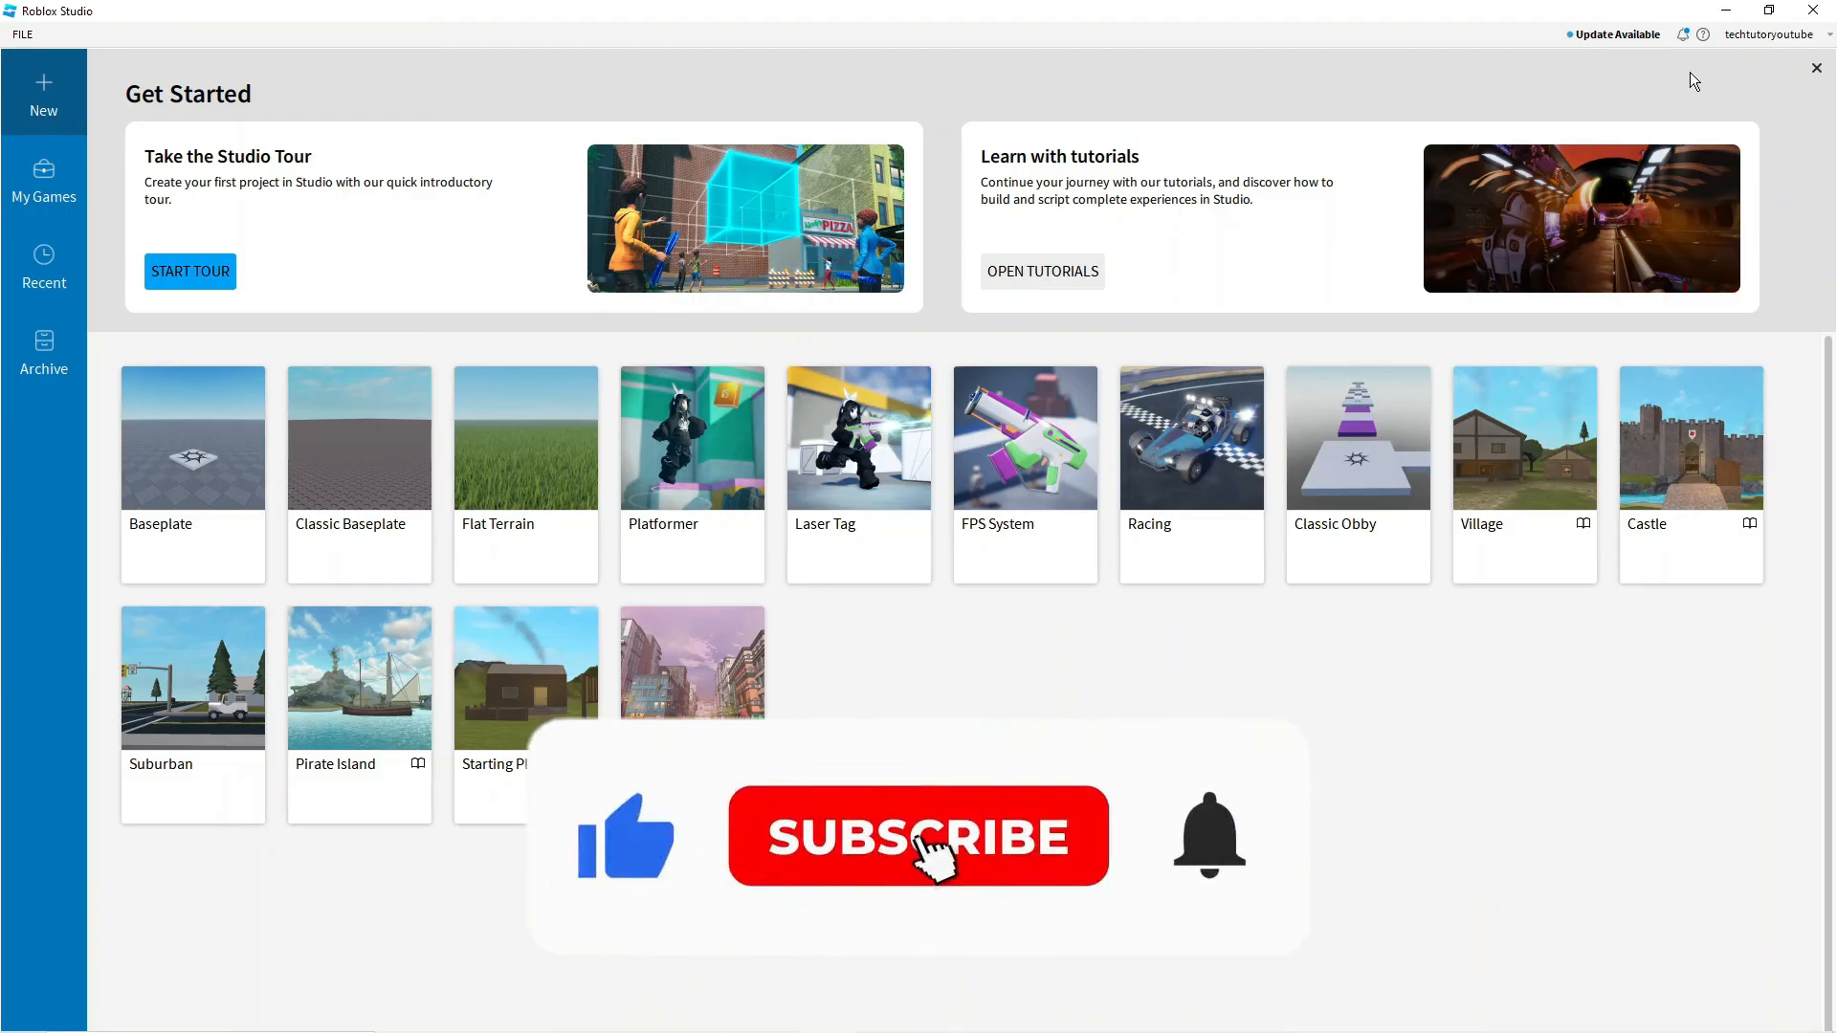
pyautogui.click(916, 836)
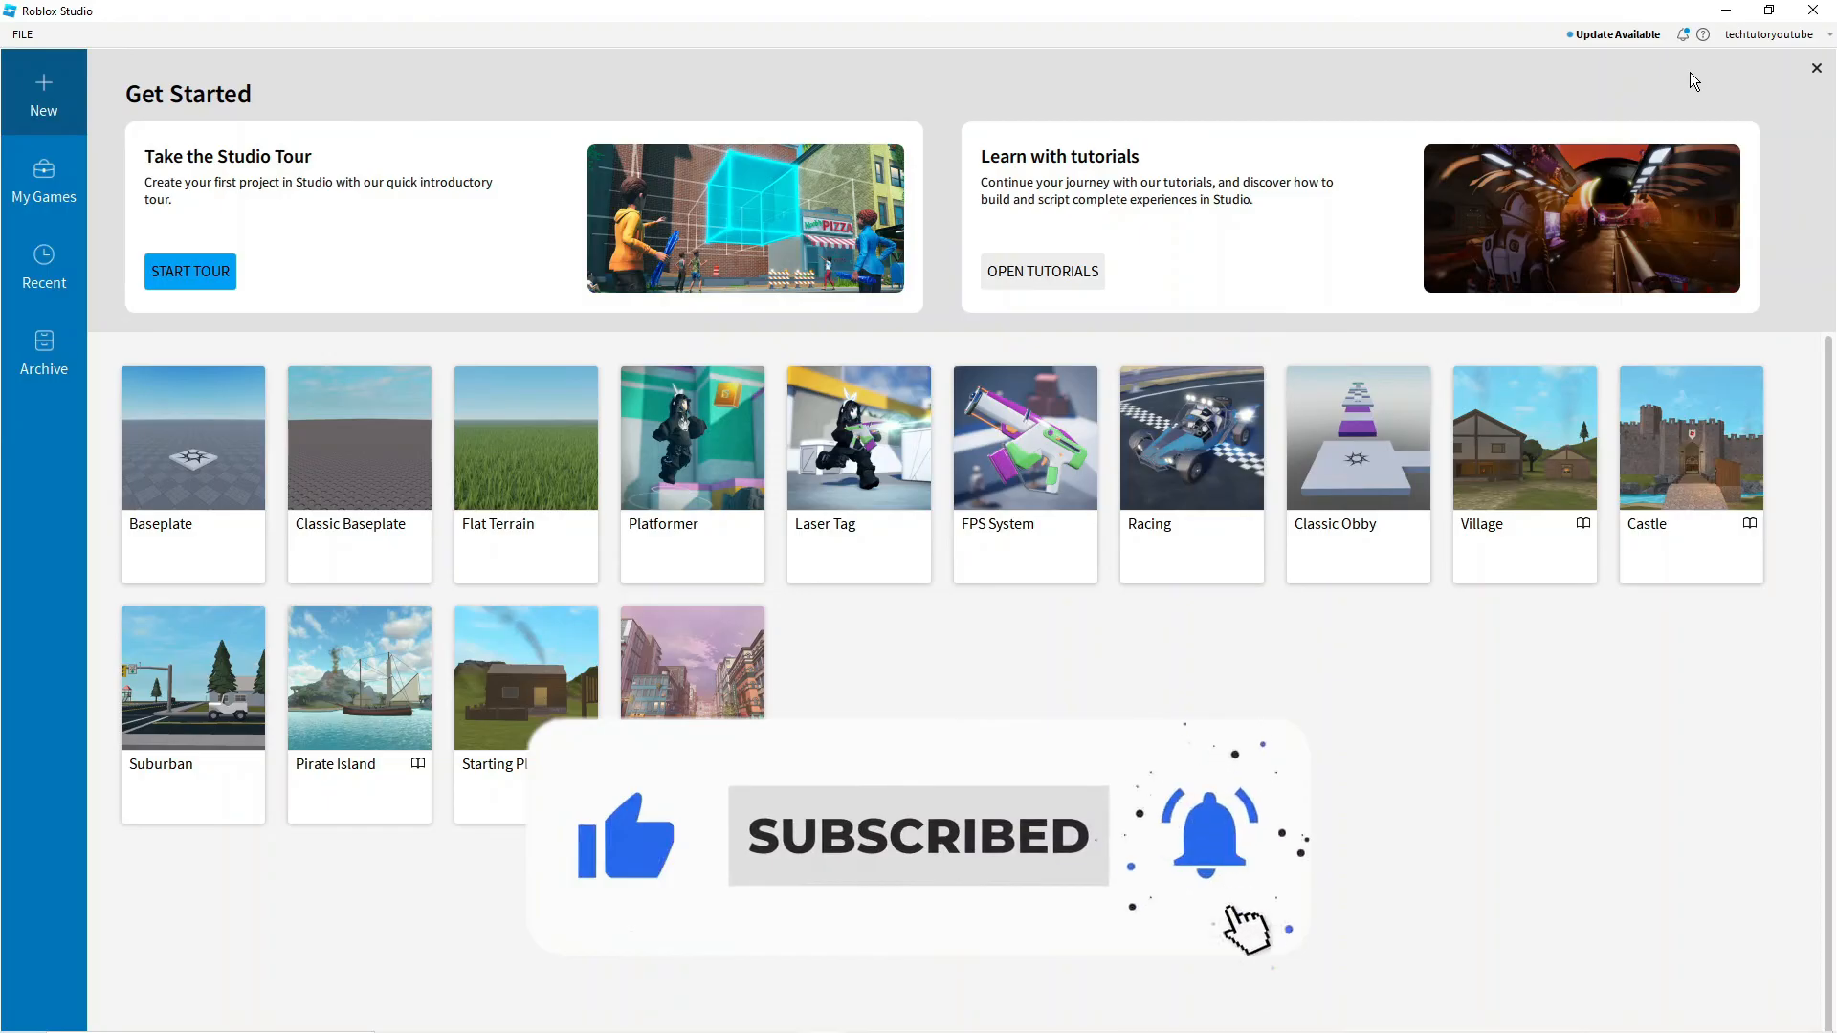